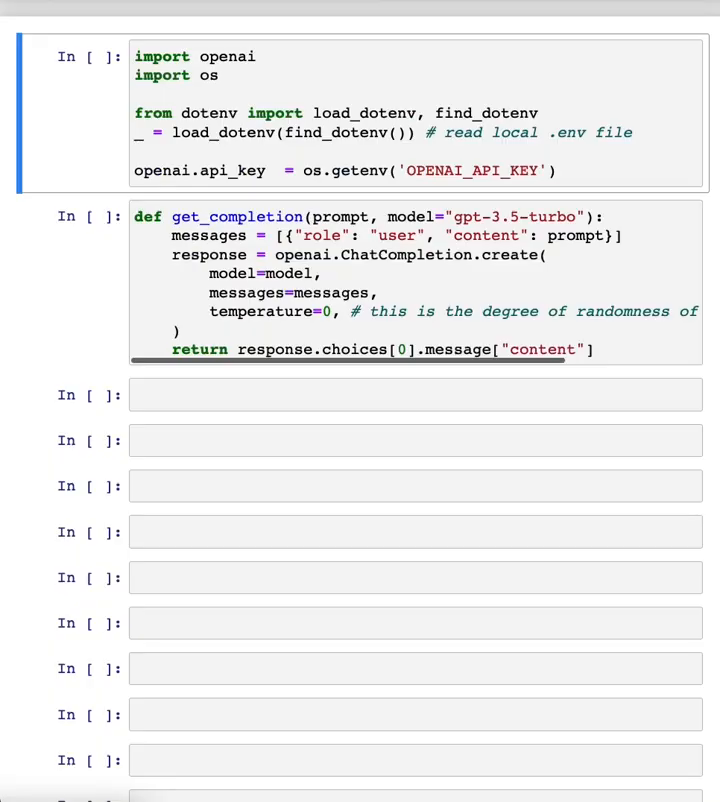
- Move past the API key and get_completion cells to the empty cells below the fact_sheet_chair string
click(176, 44)
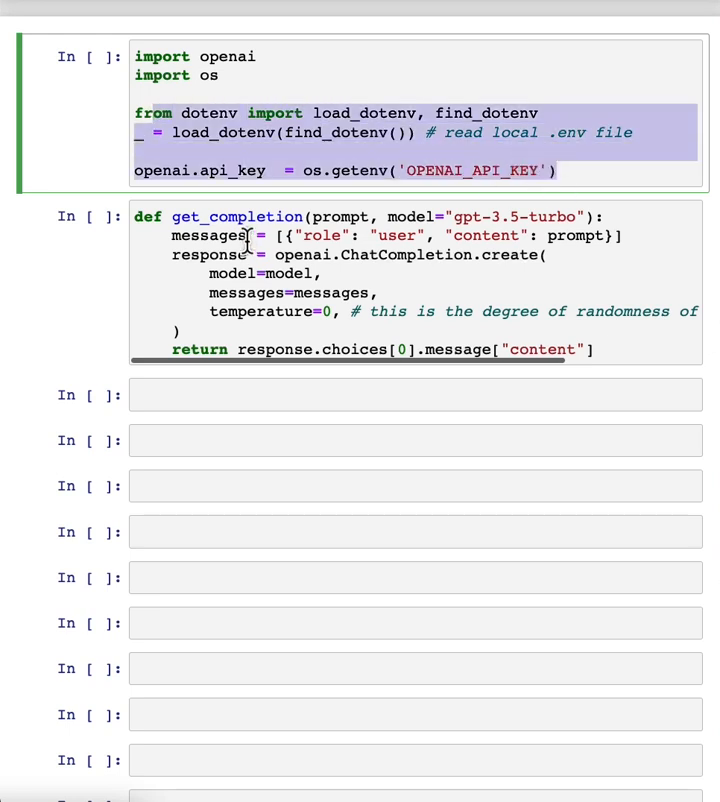
click(400, 280)
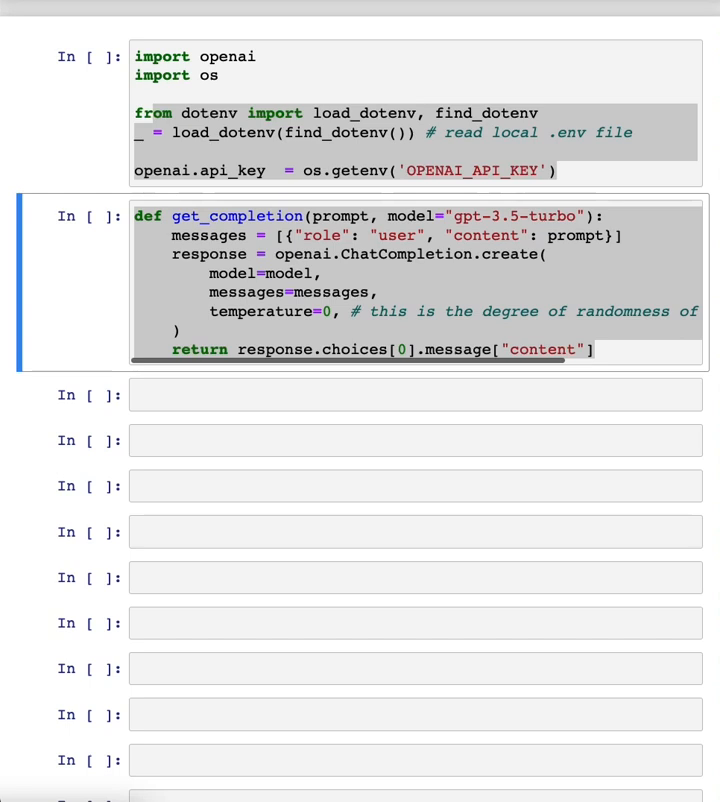
click(400, 394)
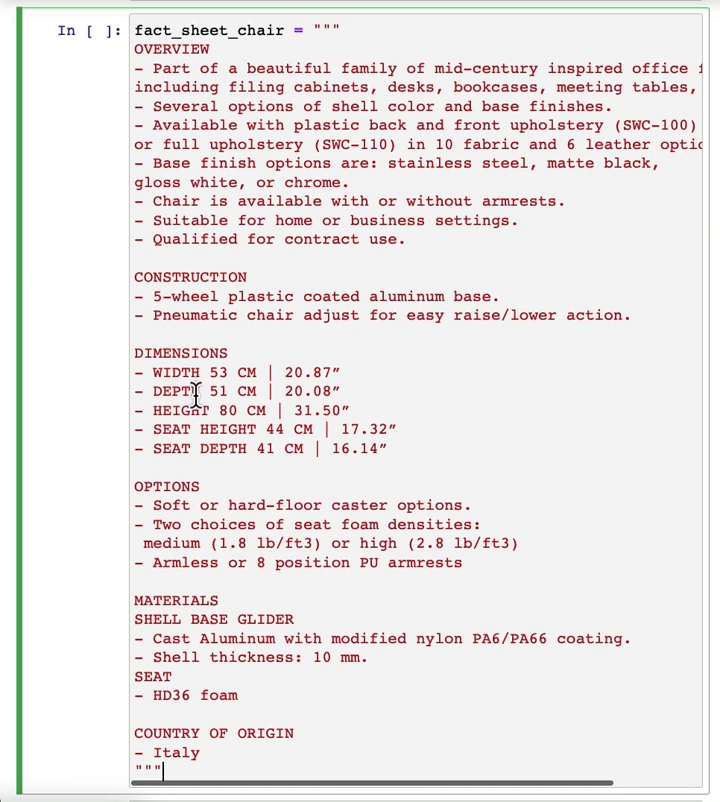
mouse_move(260, 36)
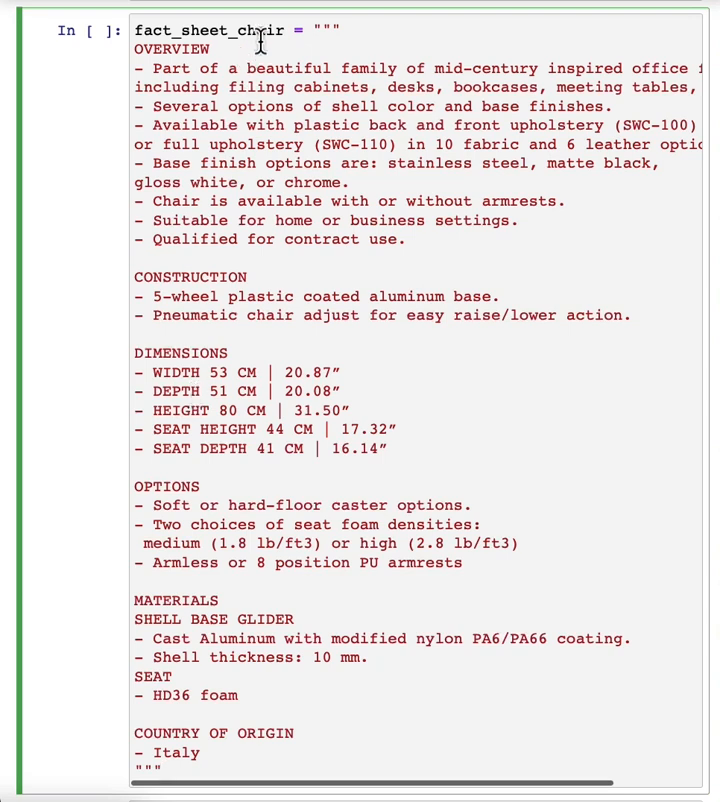
mouse_move(156, 68)
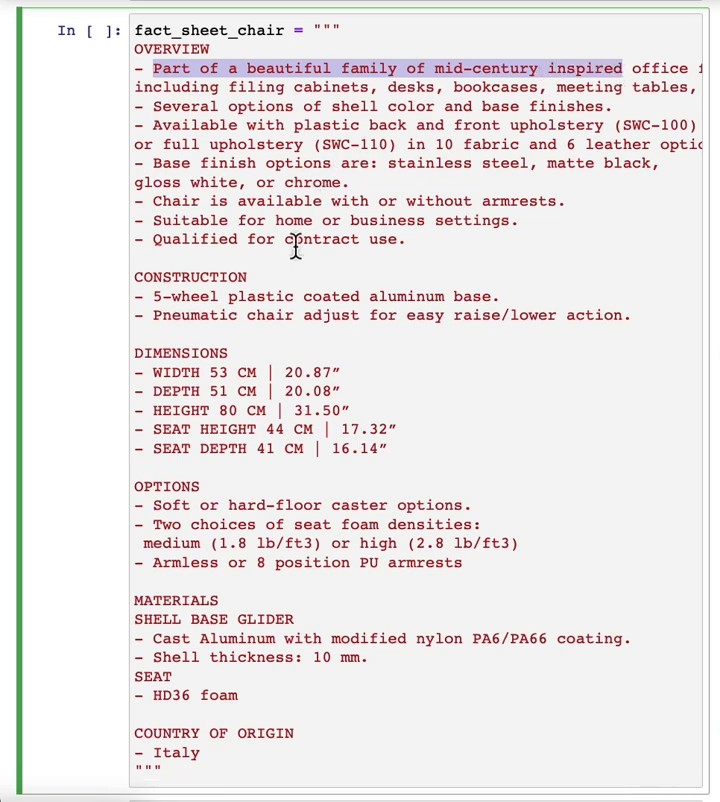
mouse_move(248, 428)
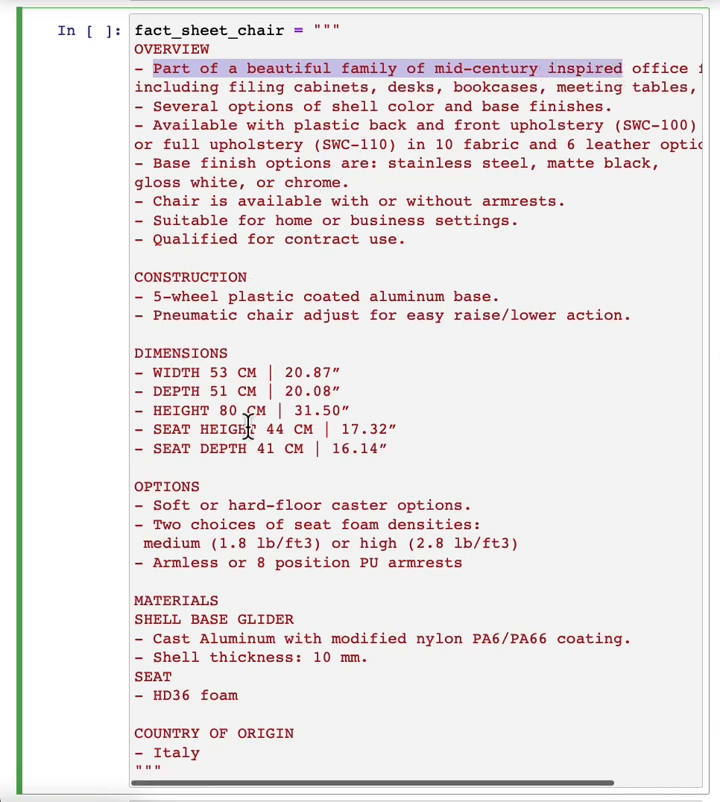
scroll(down, 3)
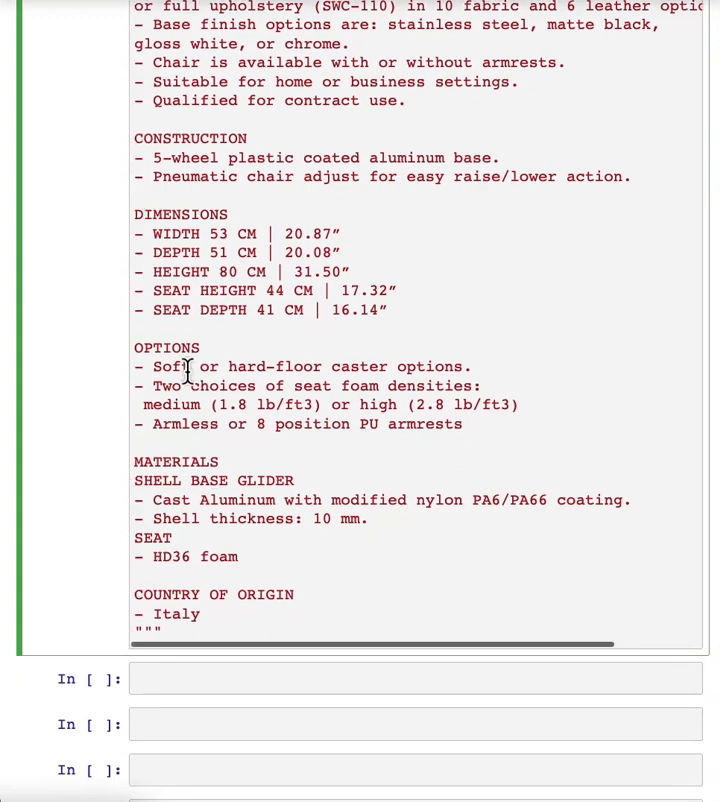
mouse_move(196, 630)
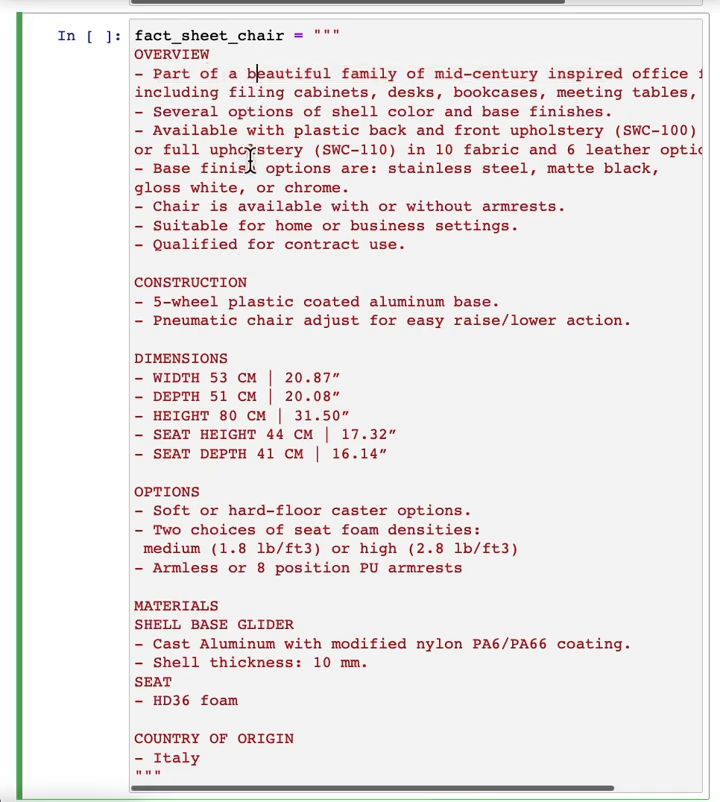
scroll(down, 3)
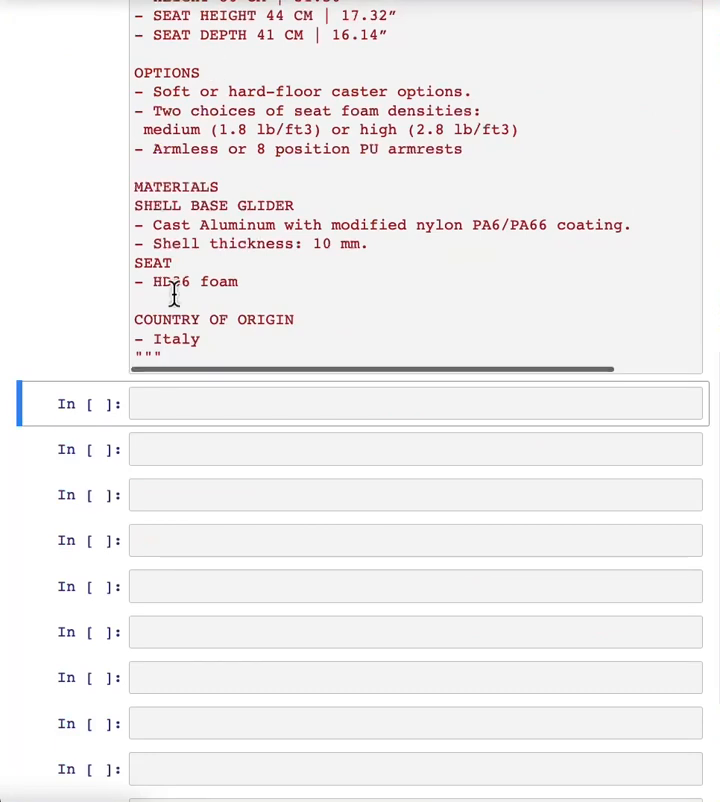
scroll(down, 3)
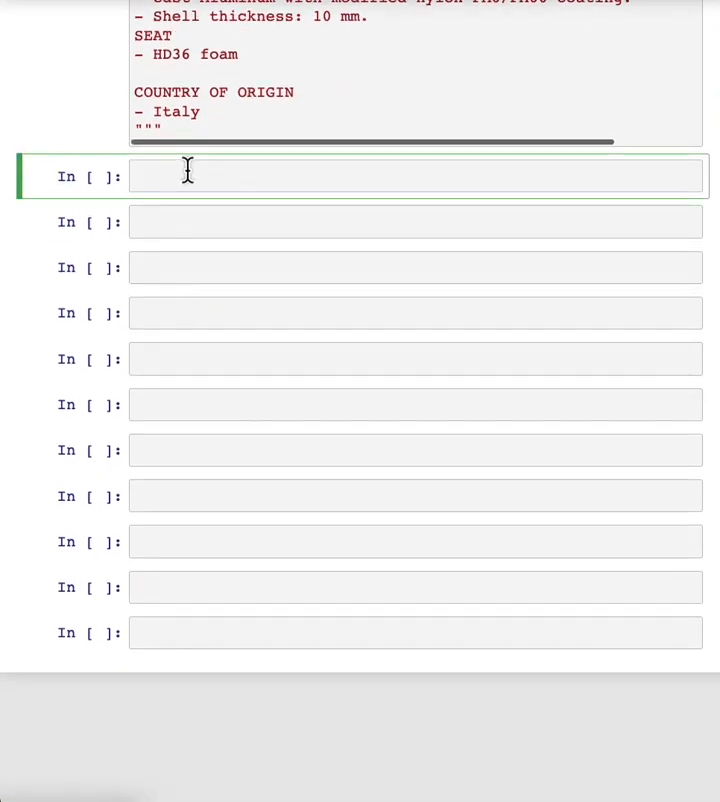
- Begin the prompt f-string that wraps fact_sheet_chair in triple backticks for a retail description
text(promt)
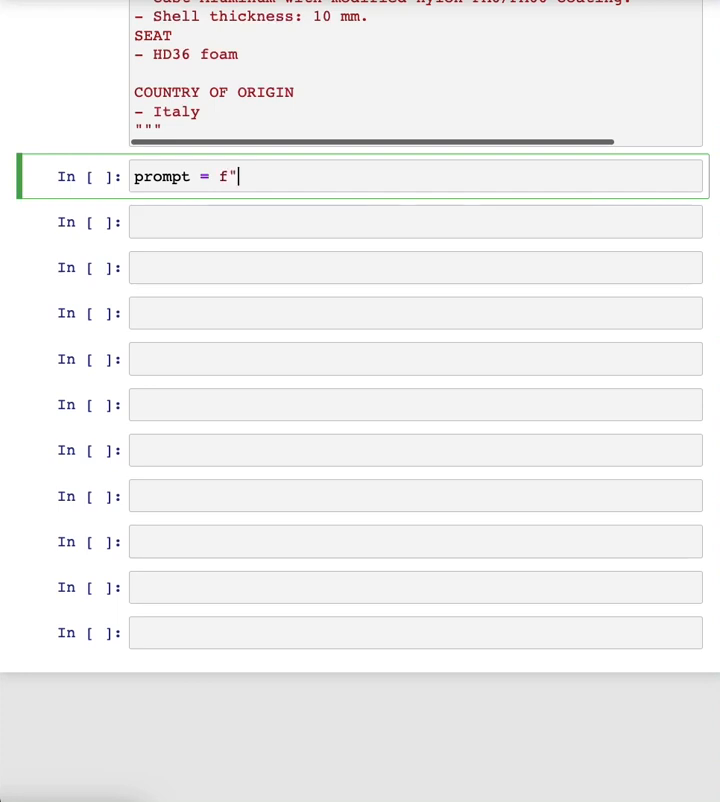
text("")
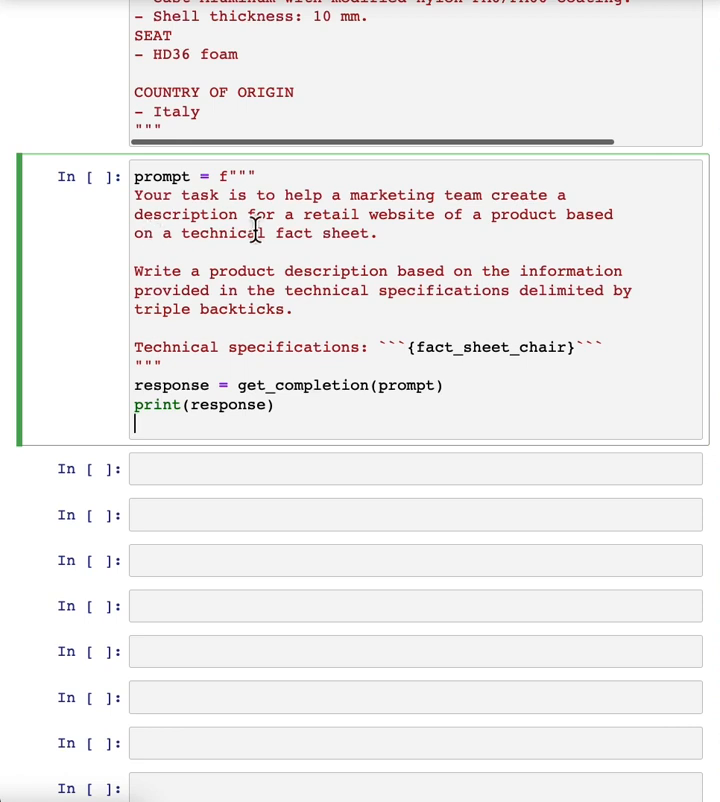
mouse_move(316, 244)
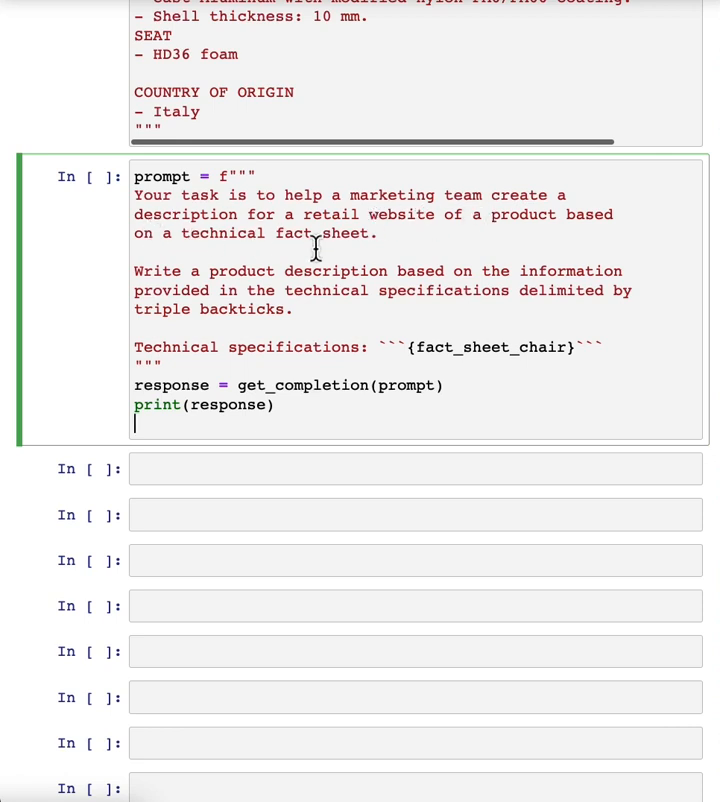
mouse_move(228, 320)
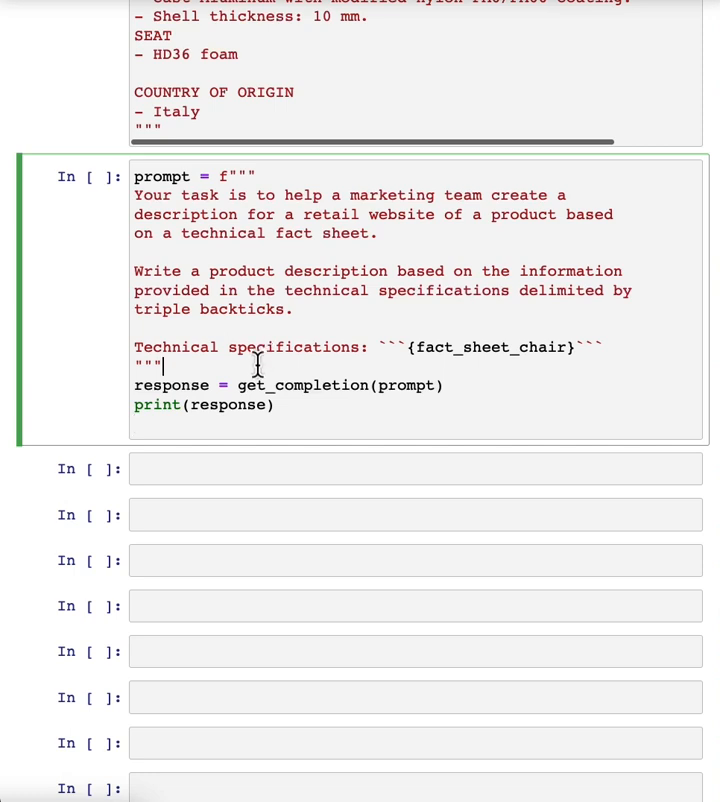
click(136, 252)
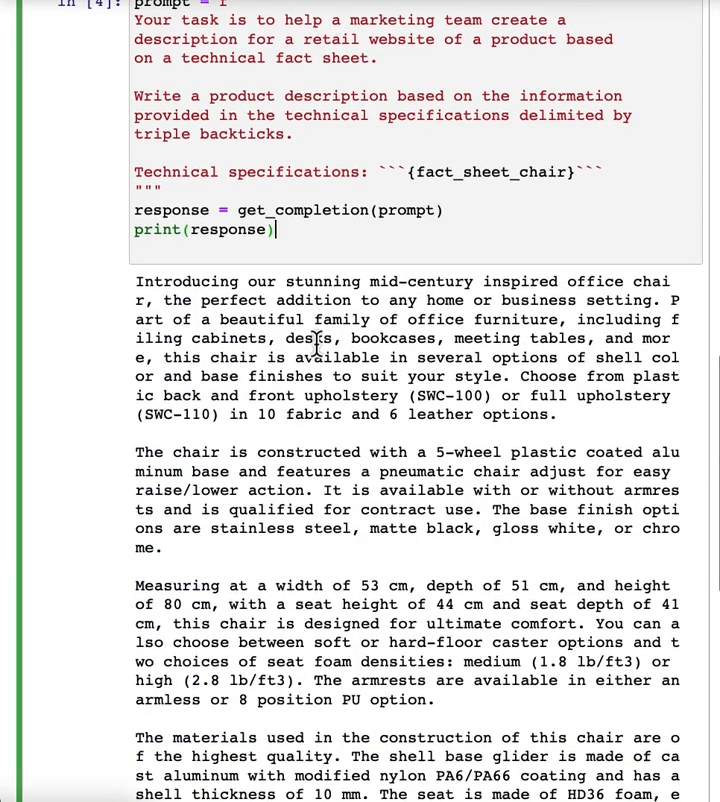
- Review the printed chair description's options, construction, dimensions and materials, then select the prompt to revise
scroll(down, 3)
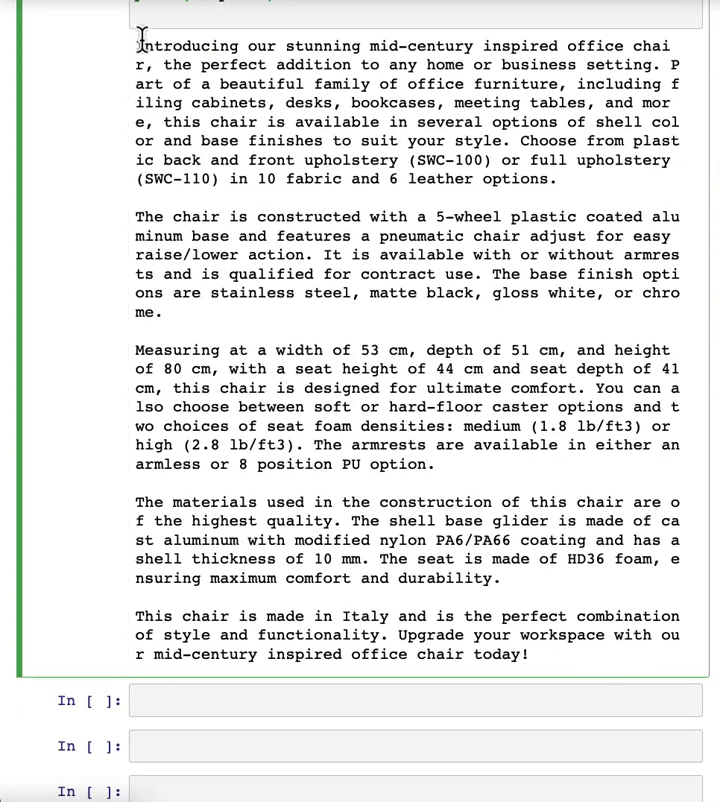
scroll(up, 3)
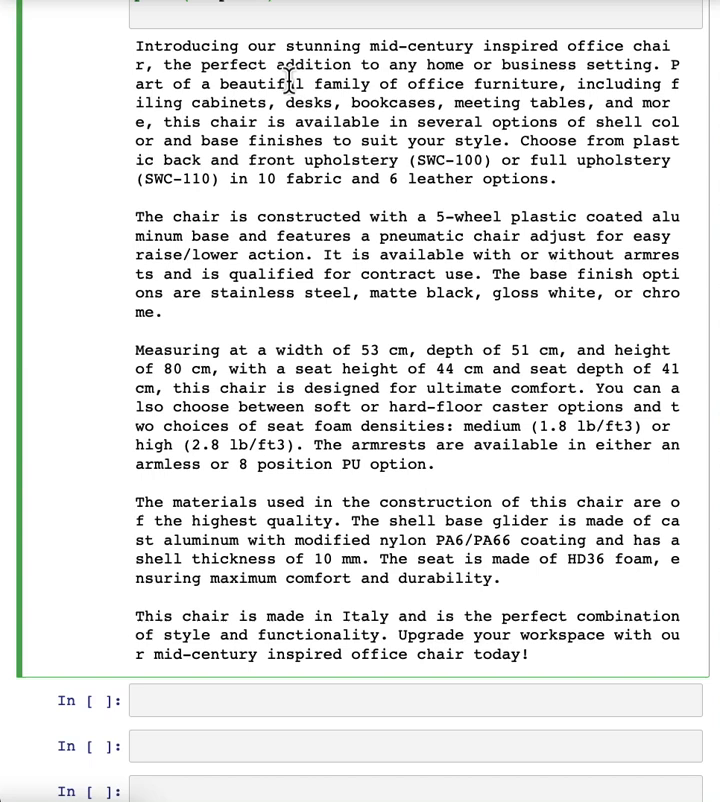
mouse_move(284, 344)
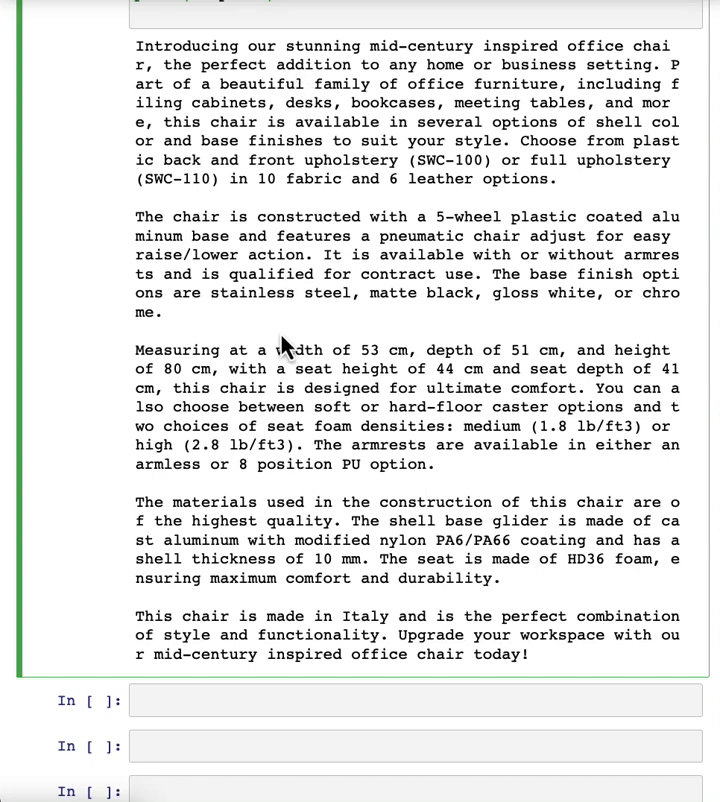
mouse_move(380, 352)
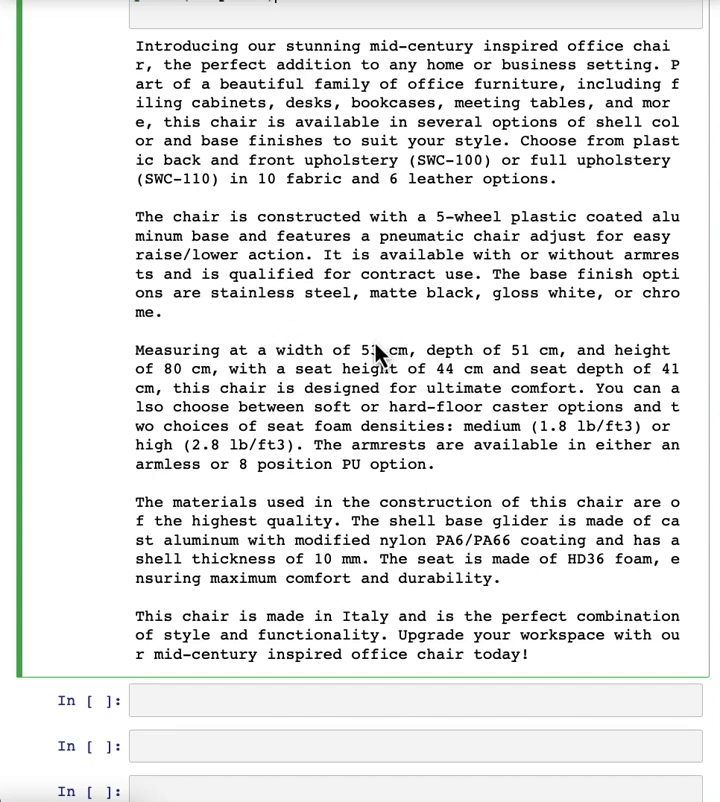
scroll(up, 3)
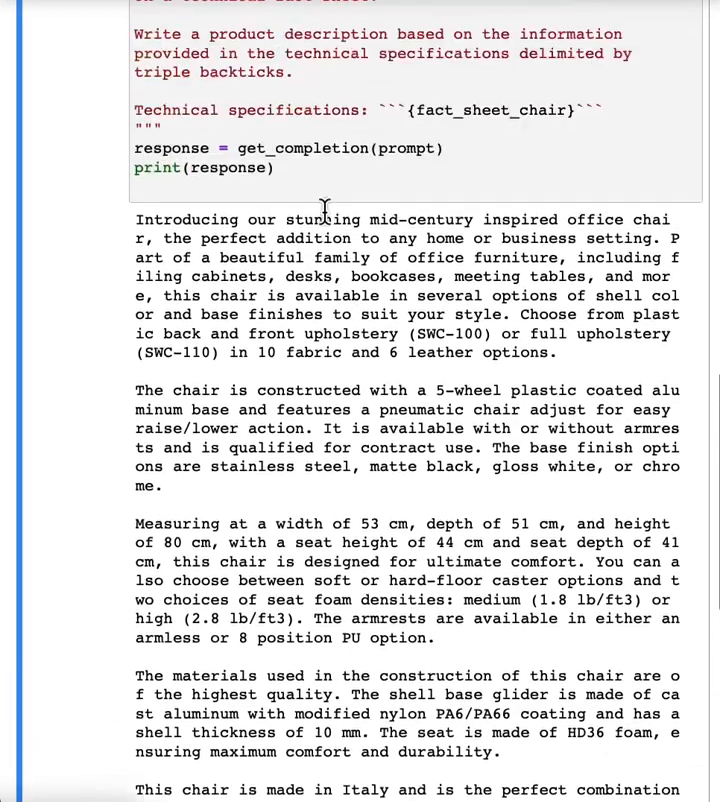
scroll(up, 3)
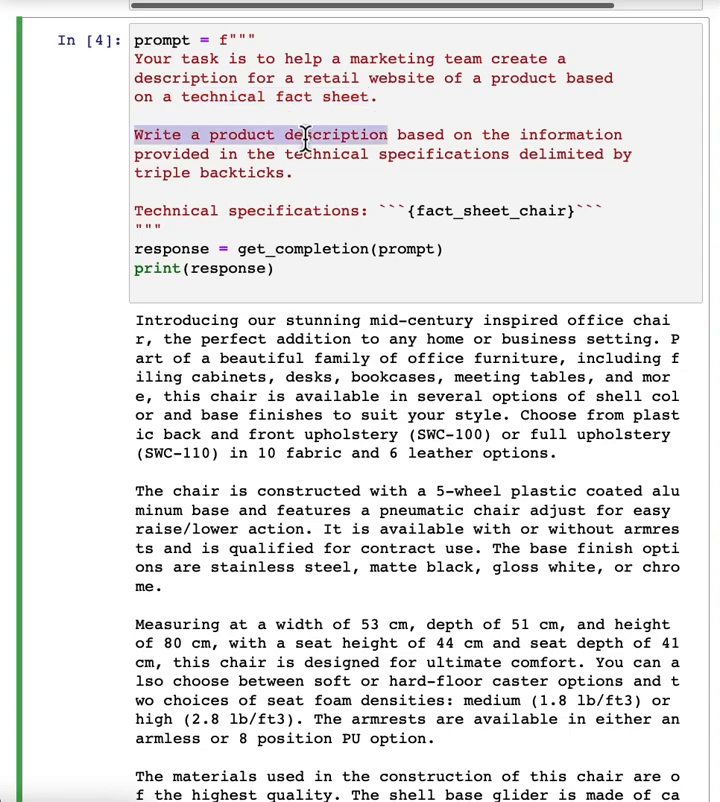
scroll(down, 3)
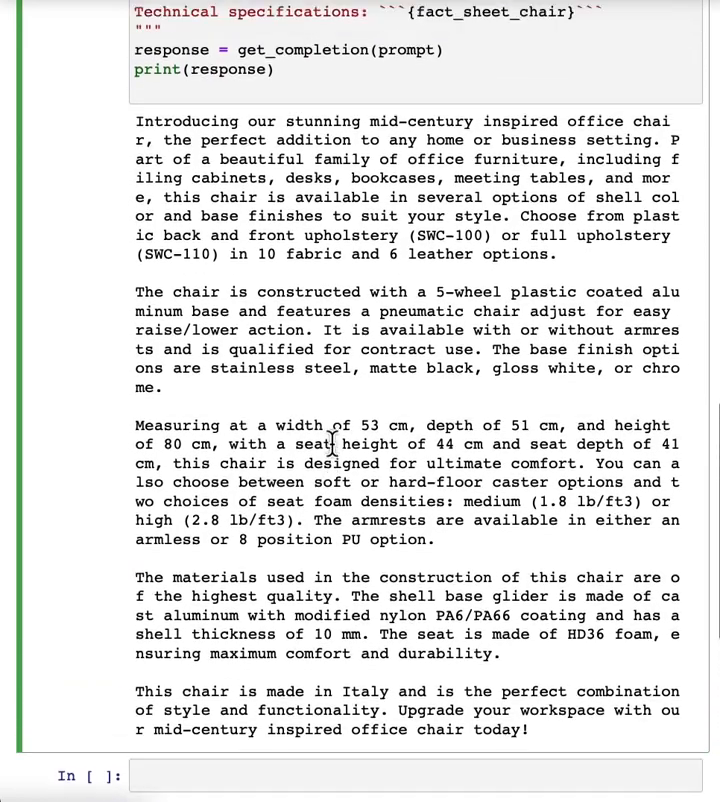
scroll(up, 3)
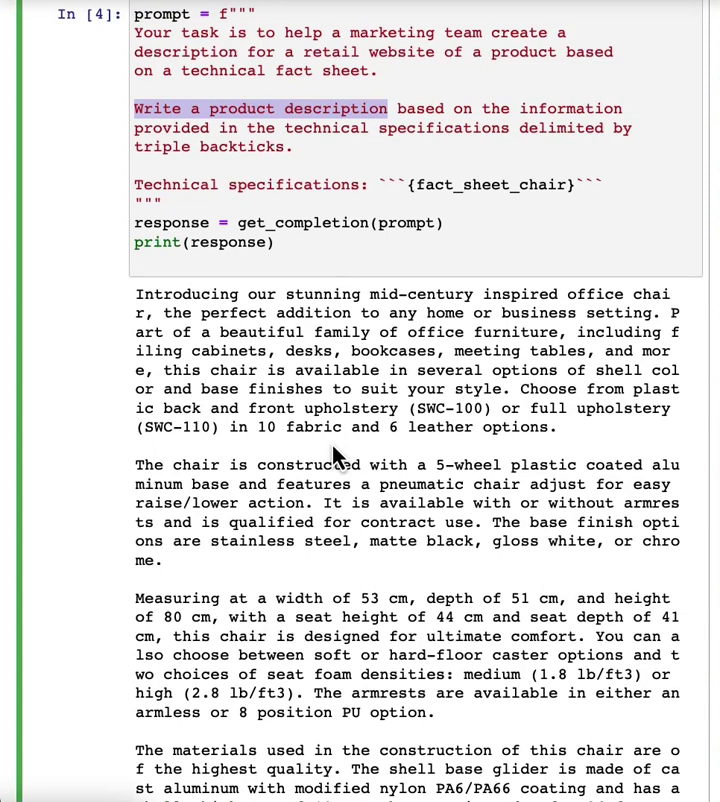
mouse_move(336, 440)
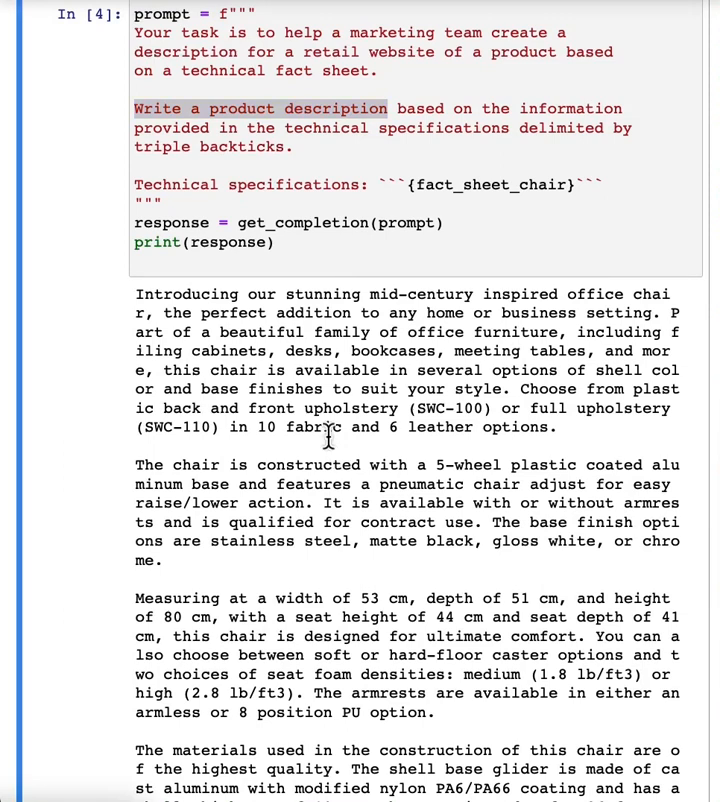
click(190, 14)
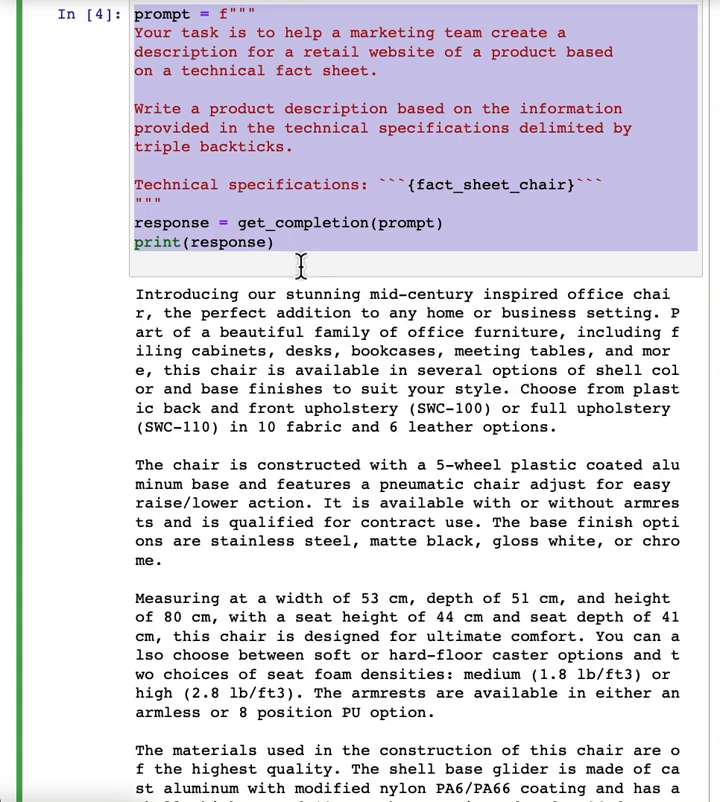
- Add 'Use at most 50 words.' to the copied prompt and view the shorter printed description
scroll(down, 3)
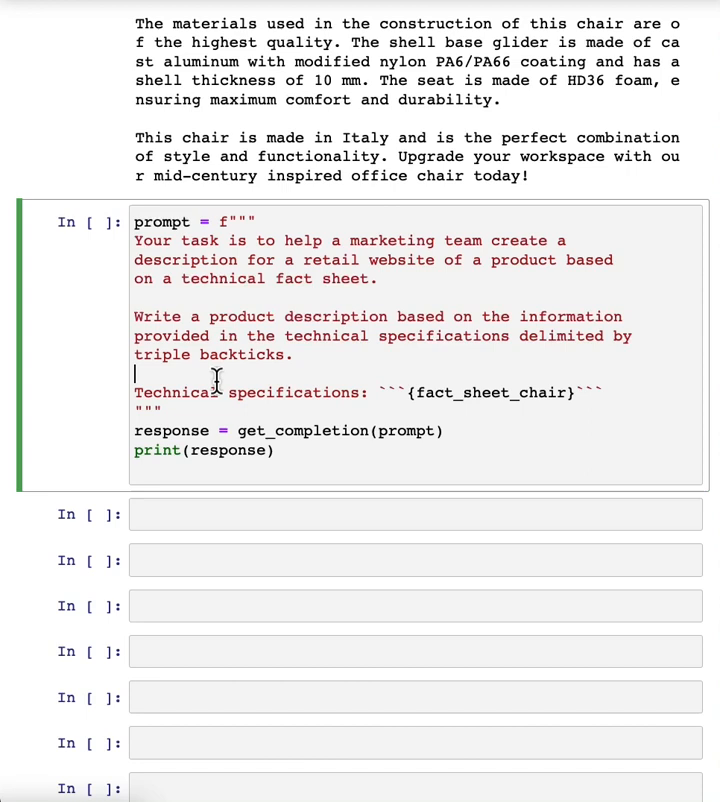
text(Up)
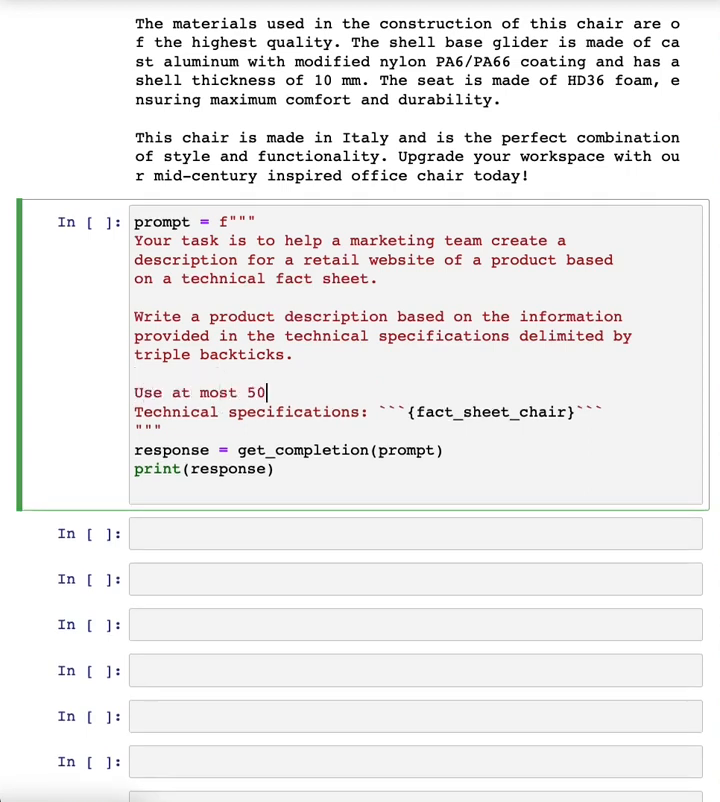
text(words.)
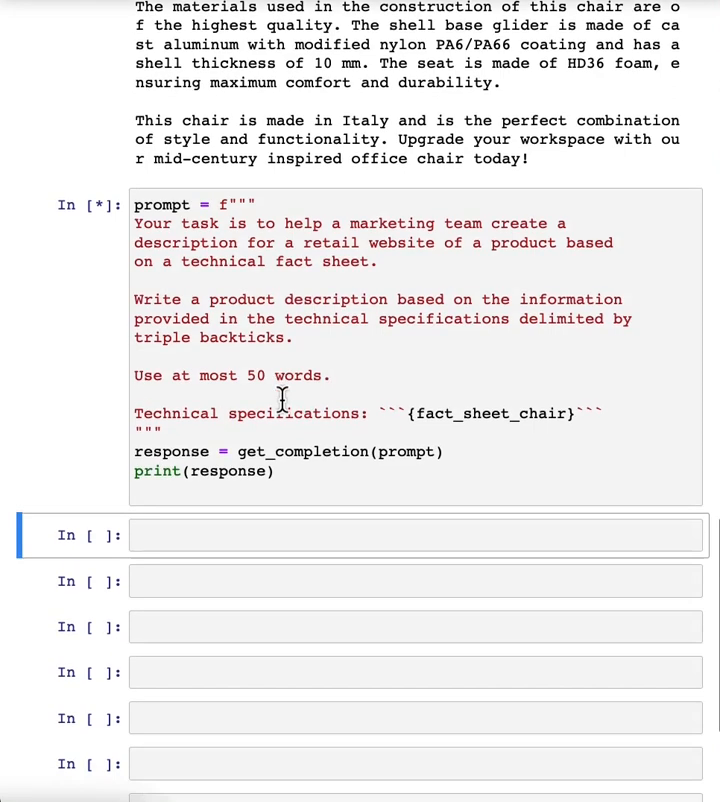
scroll(down, 3)
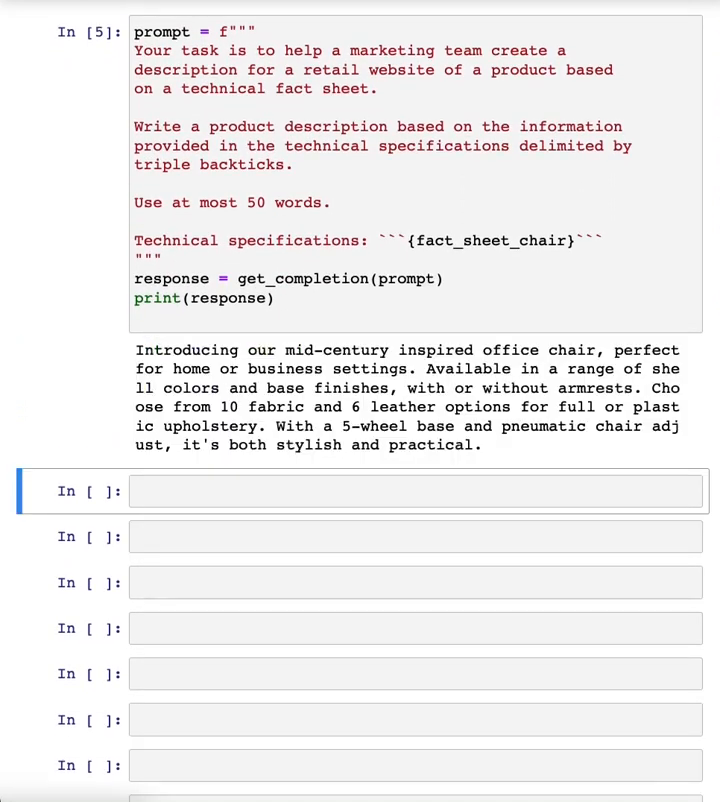
mouse_move(316, 422)
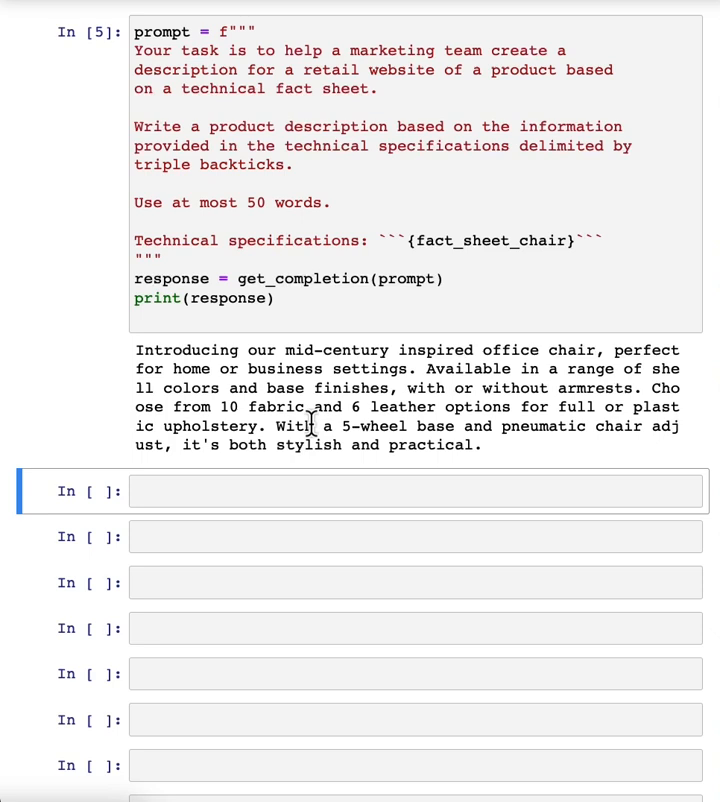
mouse_move(212, 388)
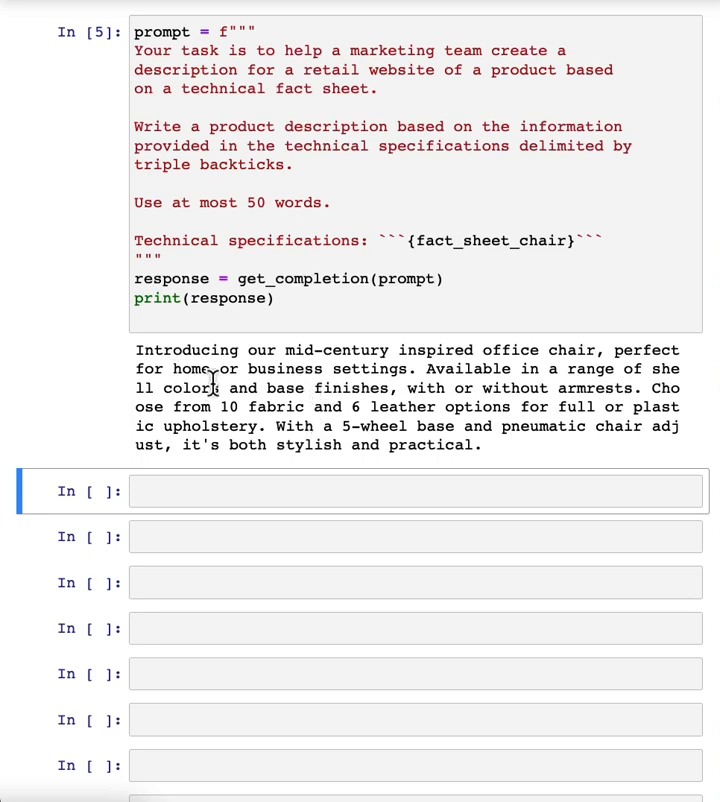
mouse_move(160, 352)
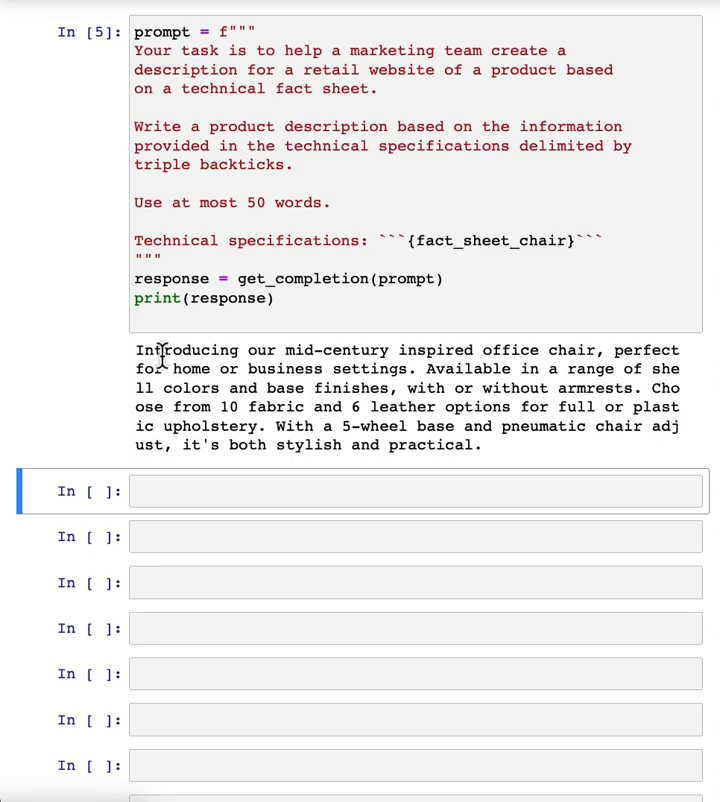
mouse_move(422, 350)
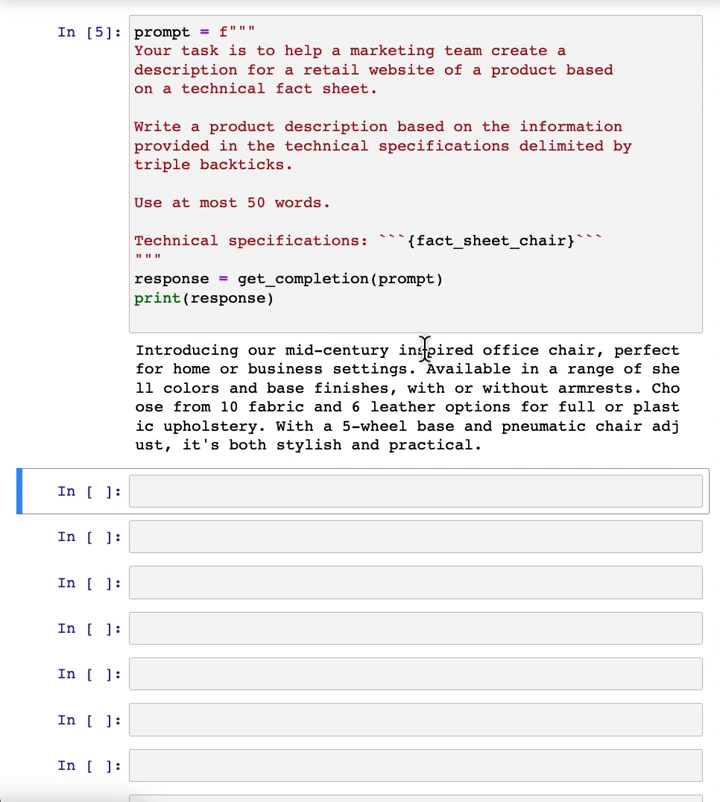
mouse_move(400, 448)
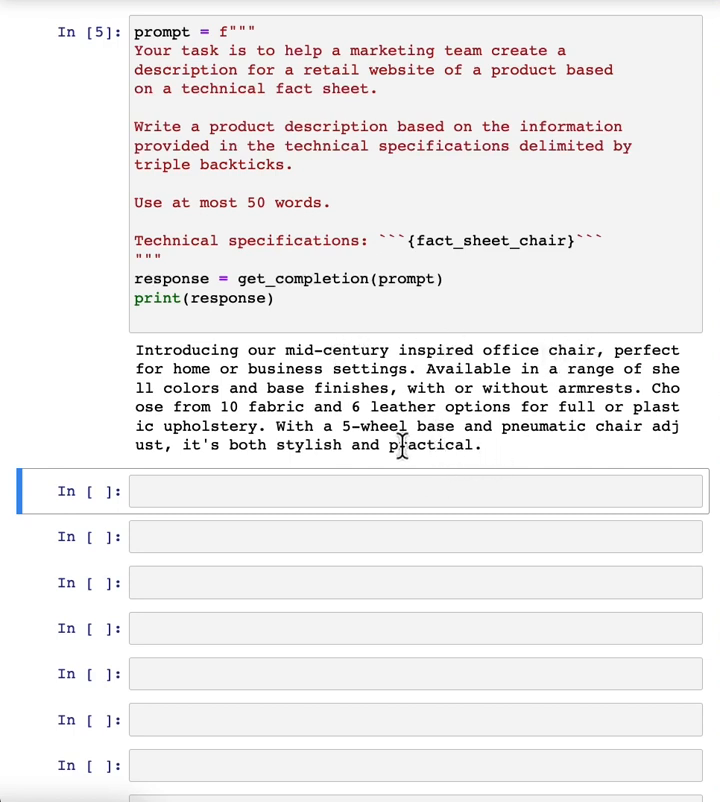
mouse_move(388, 438)
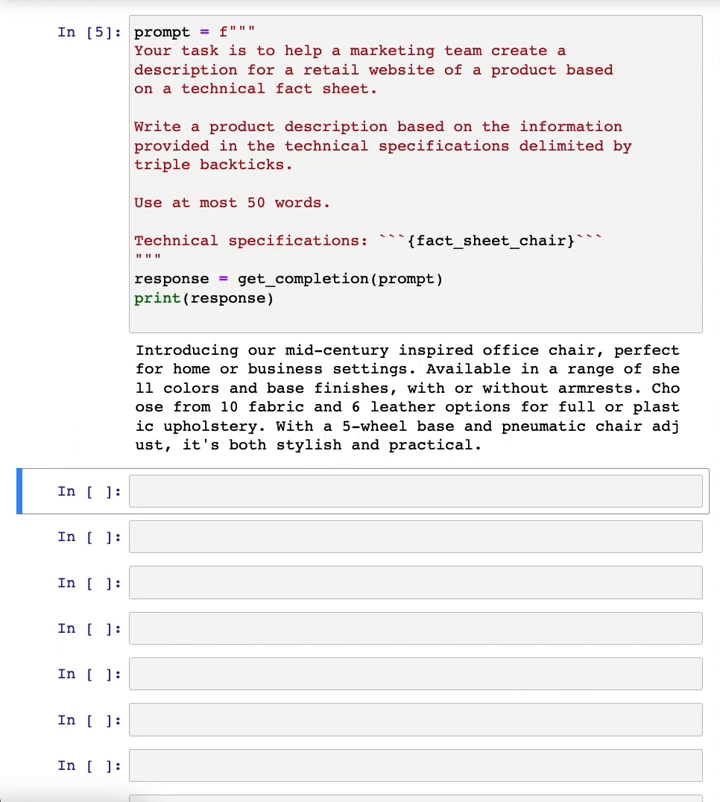
- Count the response words with len(response.split(" ")), returning 52 against the 50-word limit
text(len(response.split(" ")))
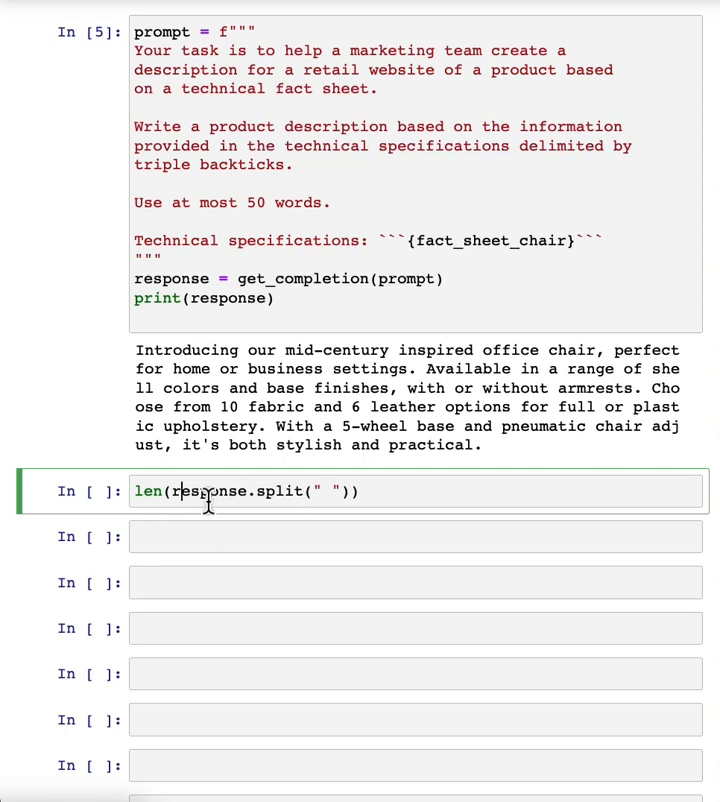
mouse_move(344, 428)
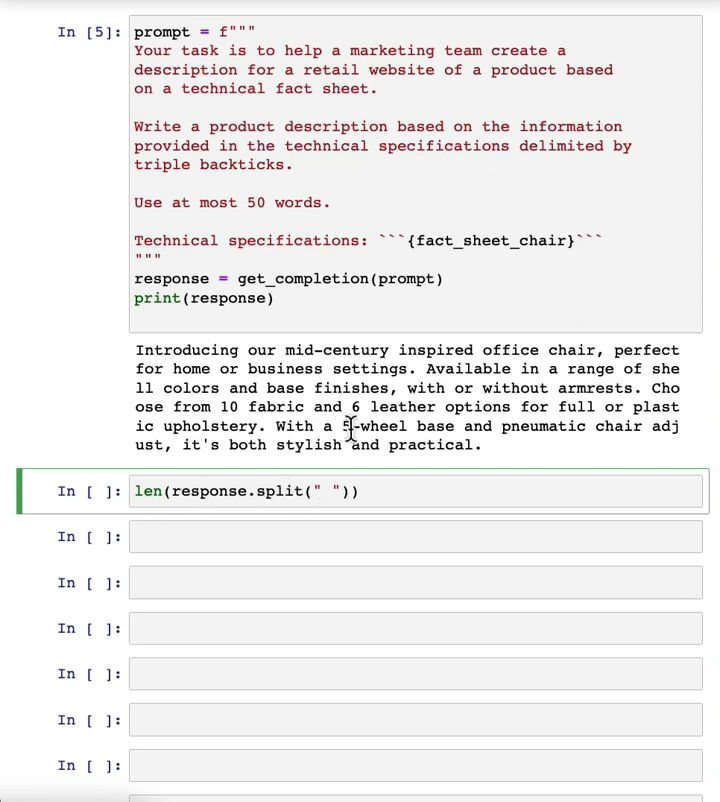
key(shift+enter)
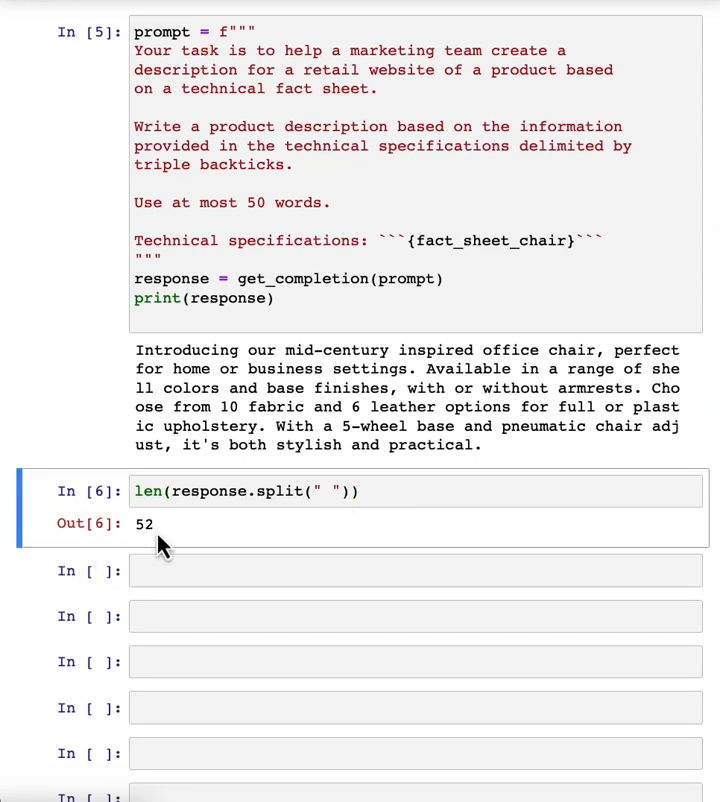
mouse_move(252, 208)
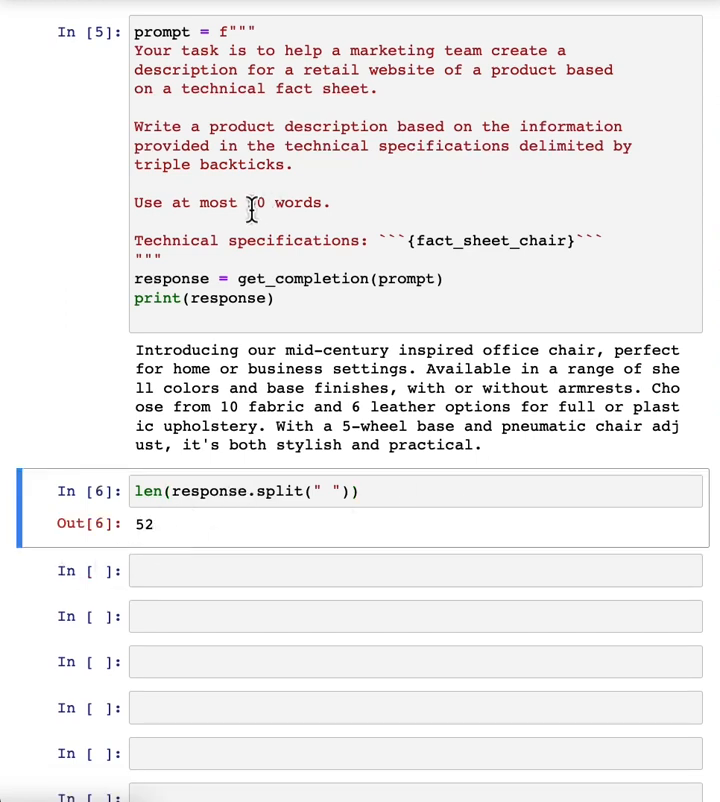
mouse_move(252, 208)
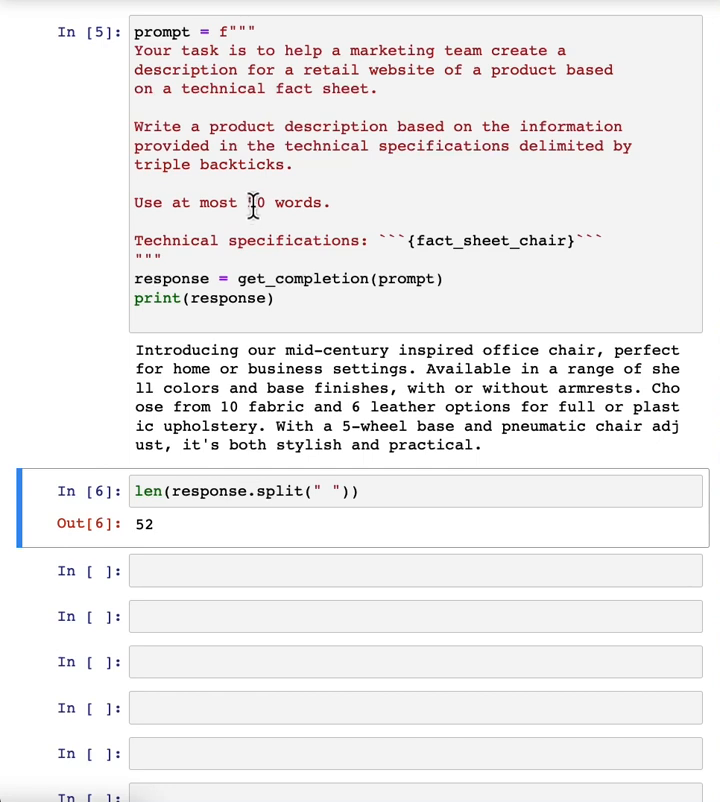
text(50)
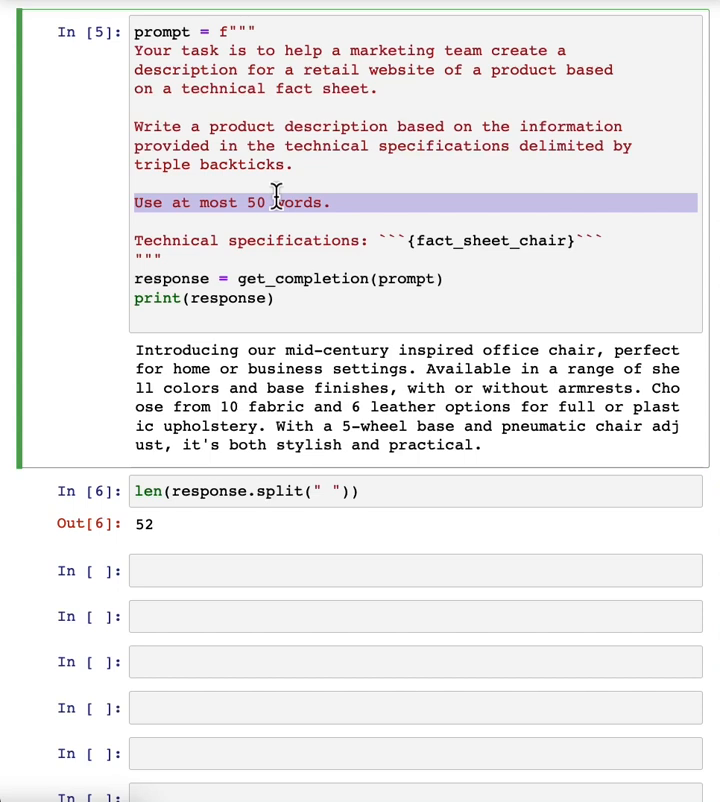
mouse_move(188, 548)
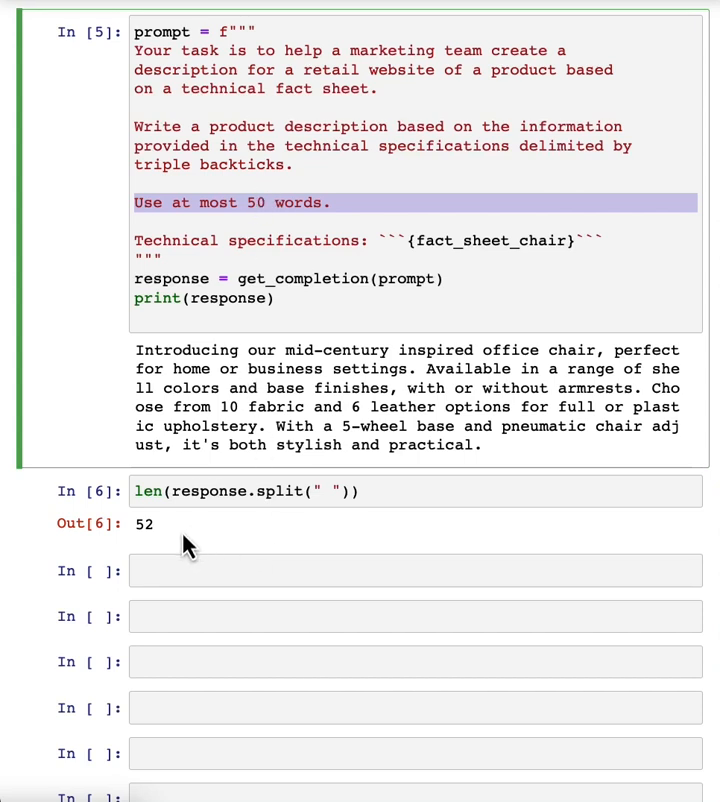
mouse_move(150, 530)
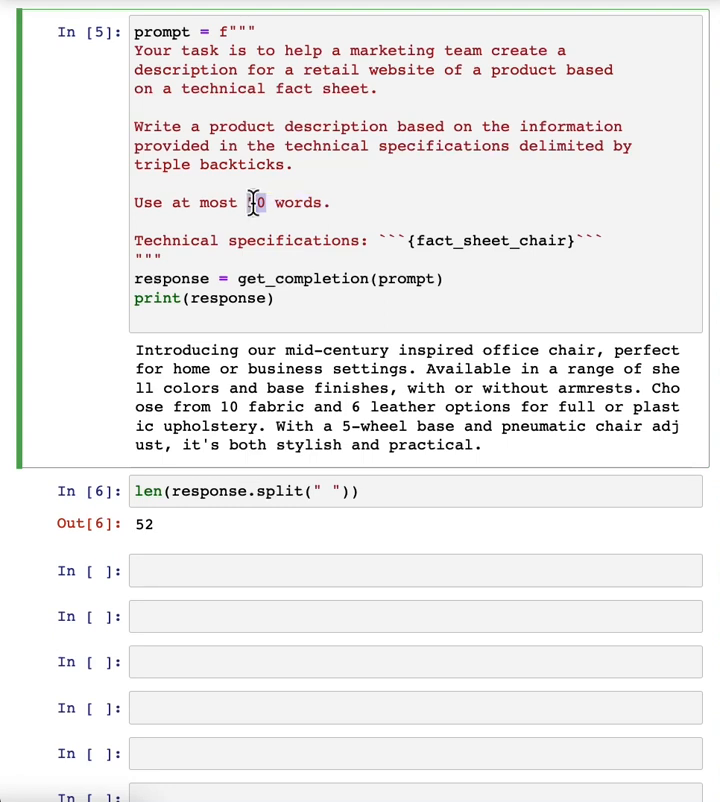
- Change the limit to 'Use at most 3 sentences.' and rerun the prompt
text(3 setences.)
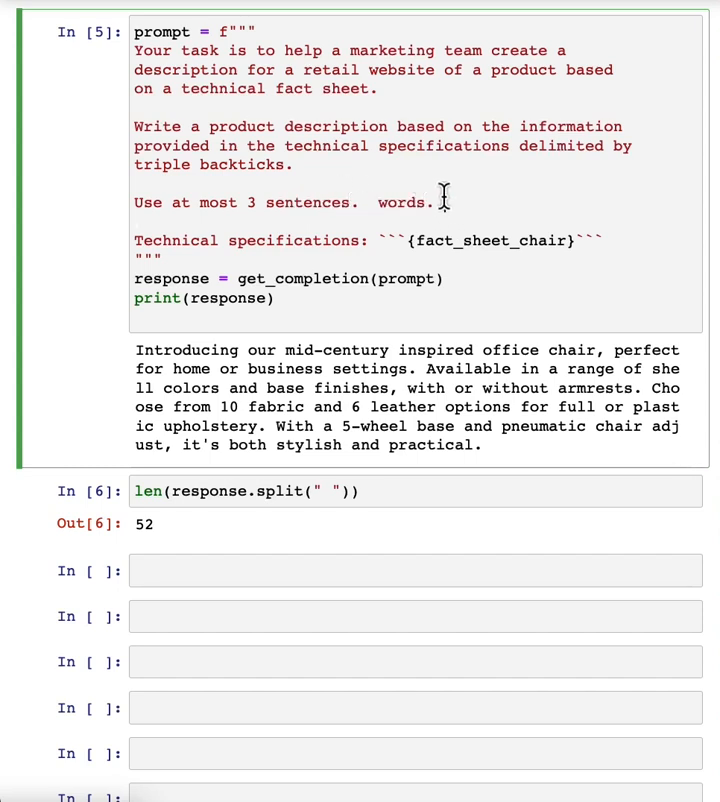
key(BackSpace)
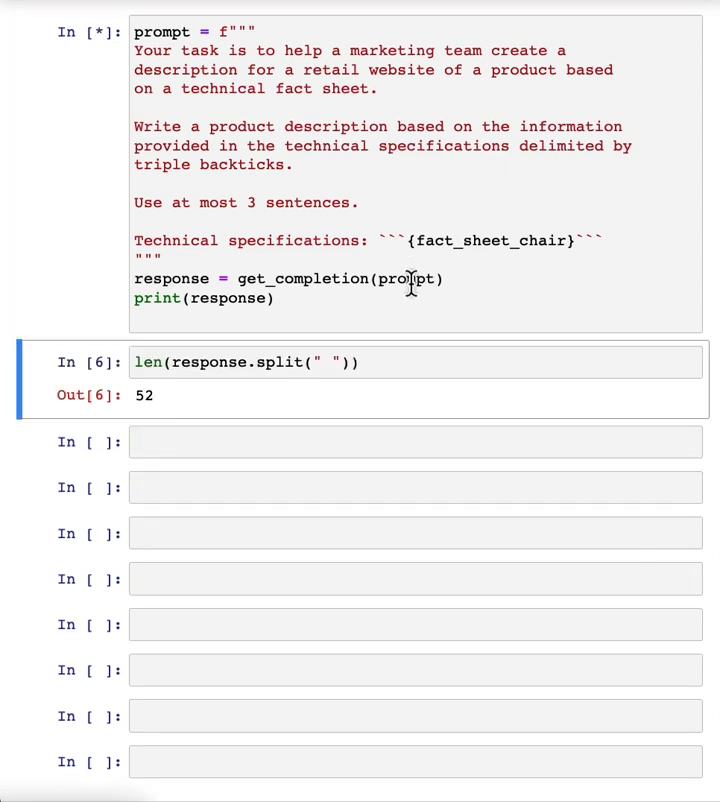
mouse_move(310, 216)
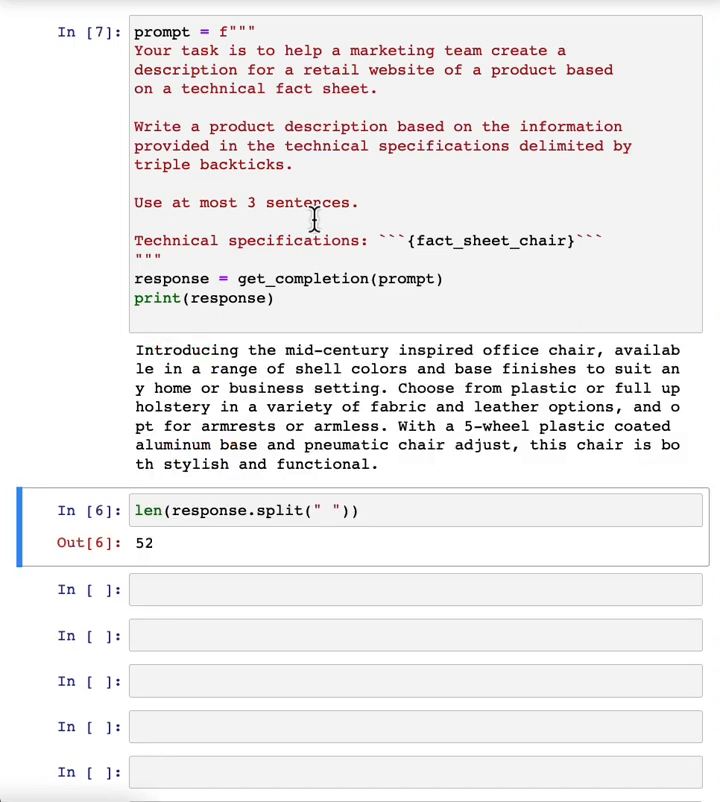
mouse_move(168, 362)
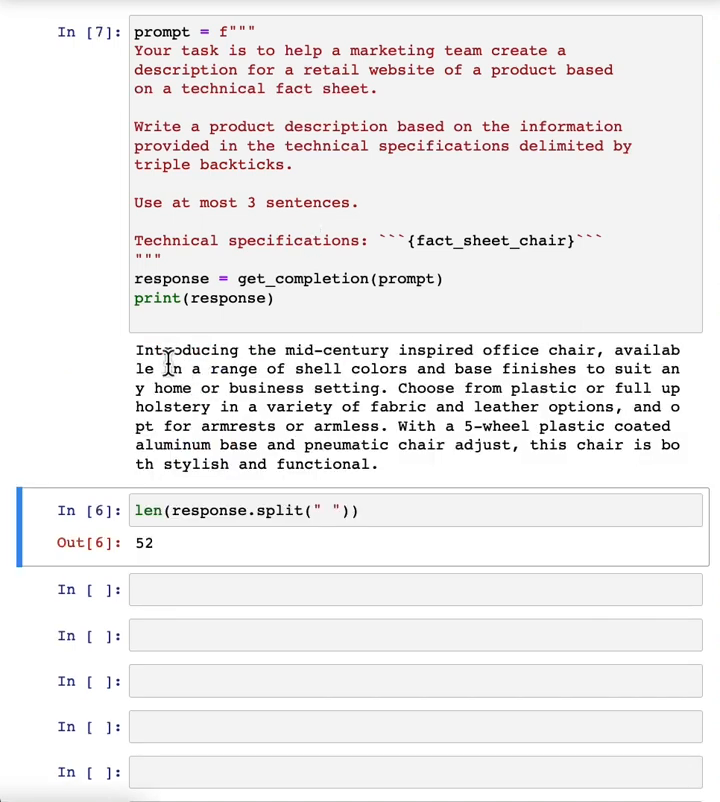
mouse_move(390, 428)
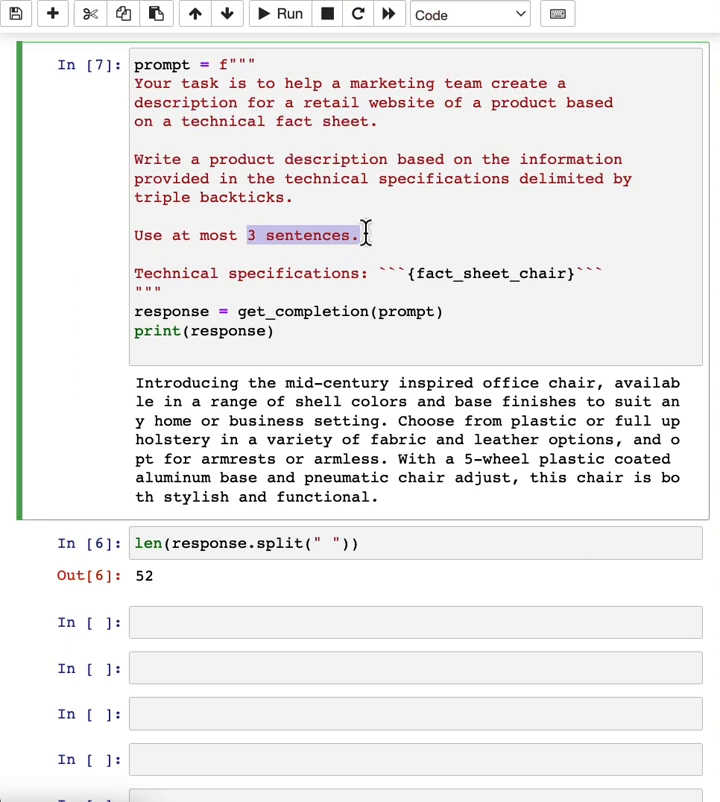
- Set the limit to 280 characters, get a 281-character response, then start retyping it toward 50 words
text(300)
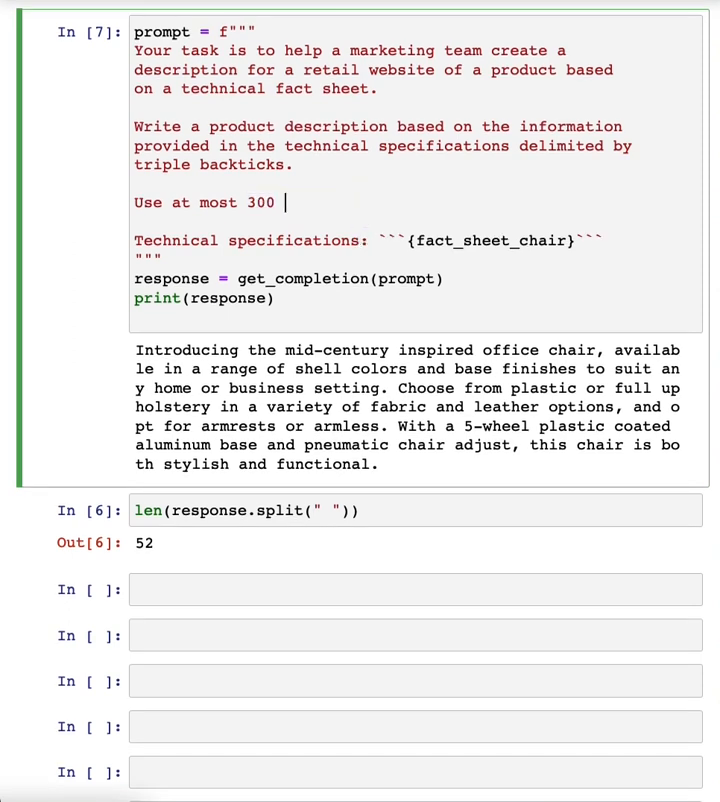
text(280)
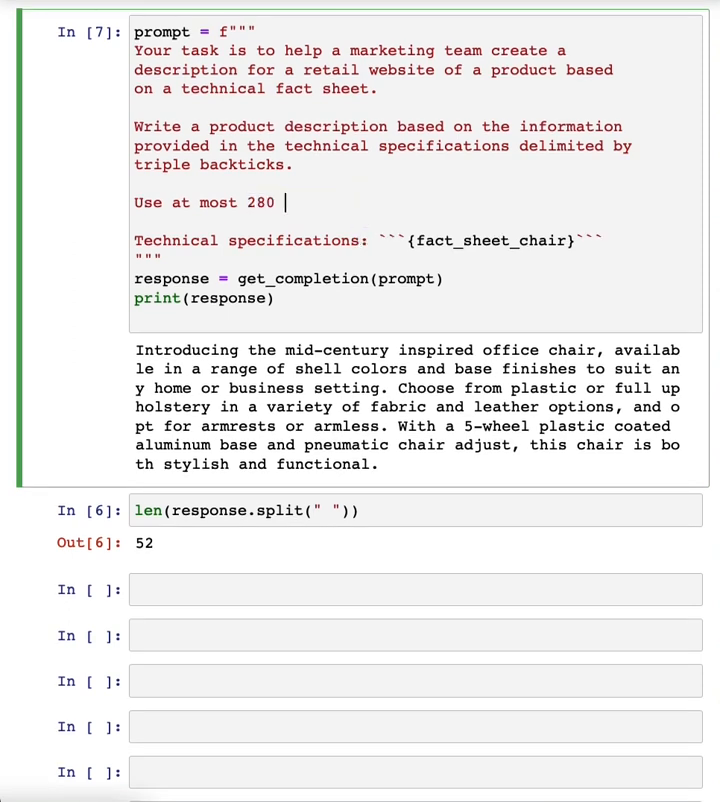
text(characters.)
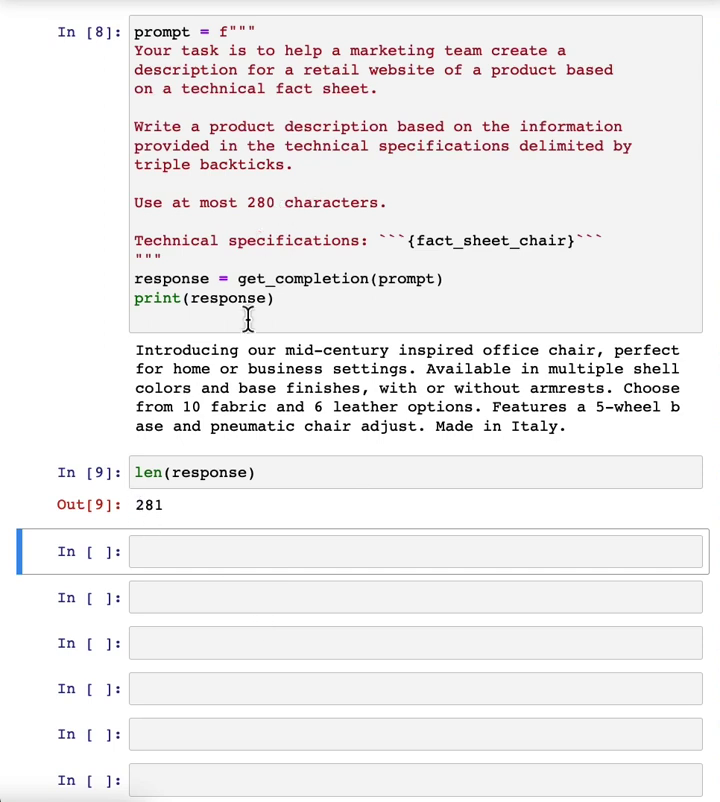
mouse_move(284, 458)
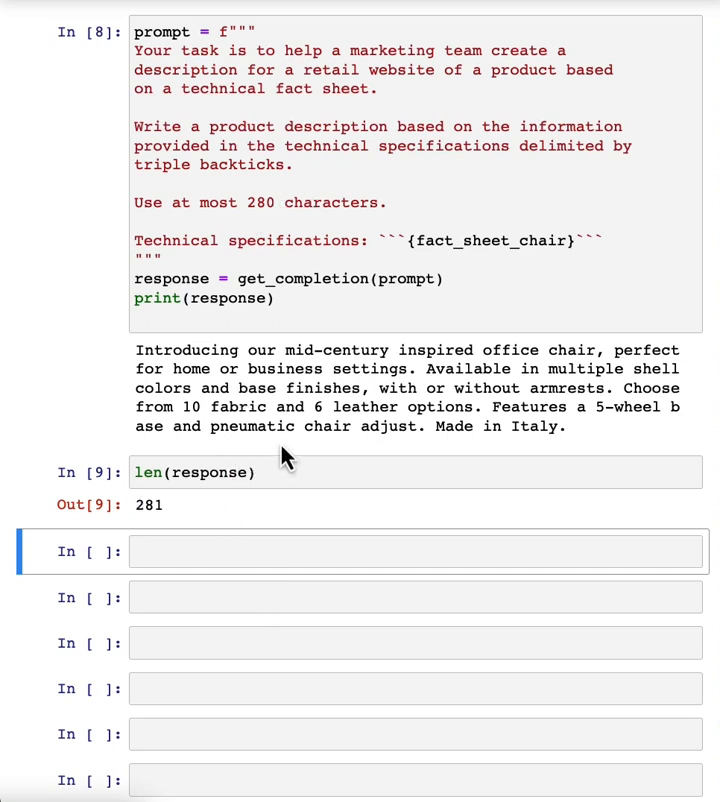
click(260, 208)
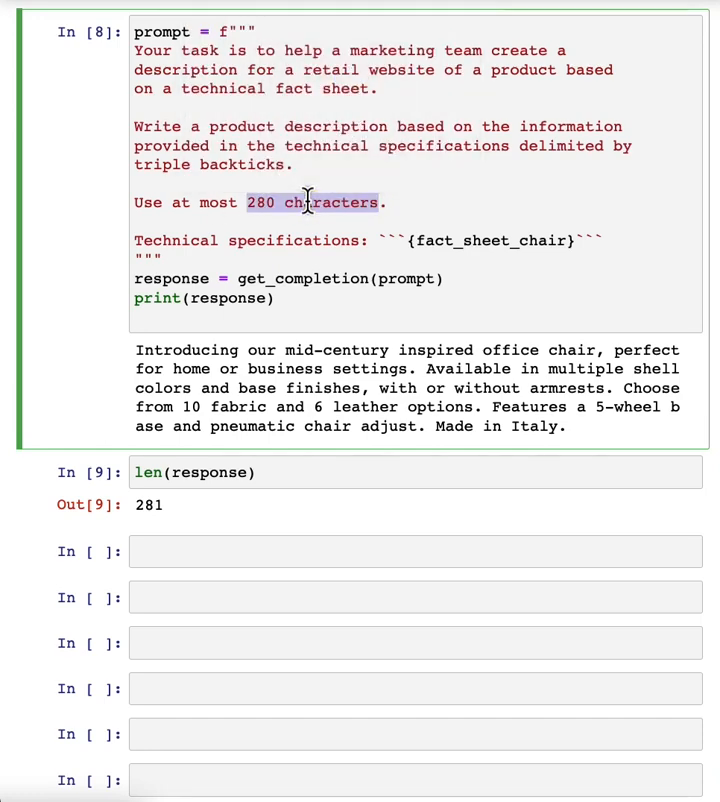
text(50 wo)
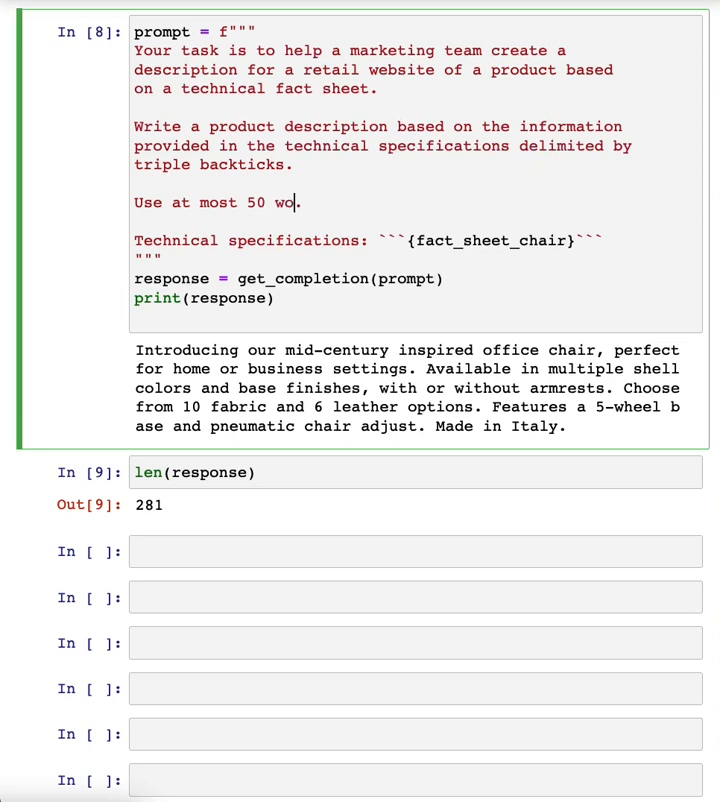
- Finish 'Use at most 50 words.' and rerun for a new short description ending 'Made in Italy.'
text(rds)
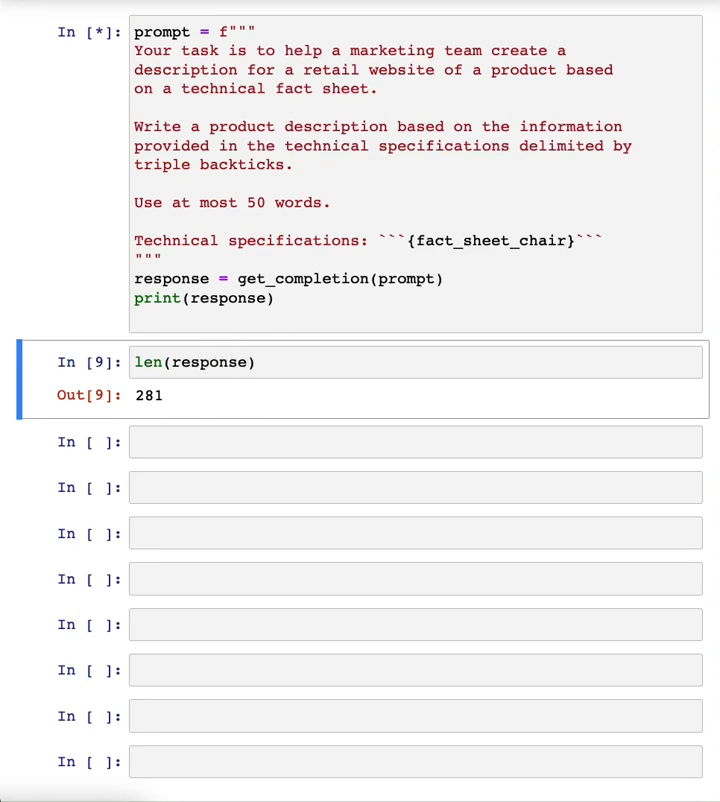
scroll(down, 3)
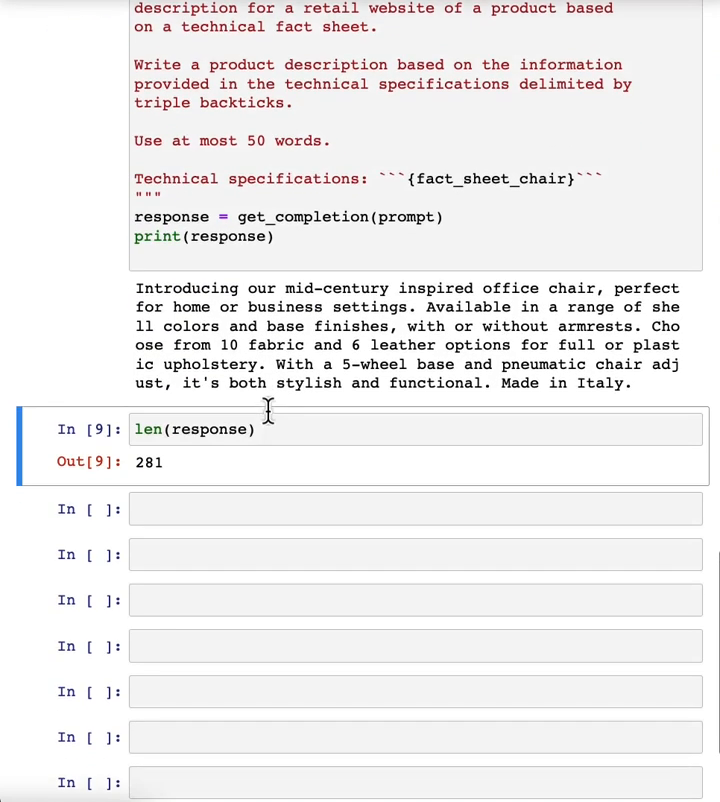
scroll(down, 3)
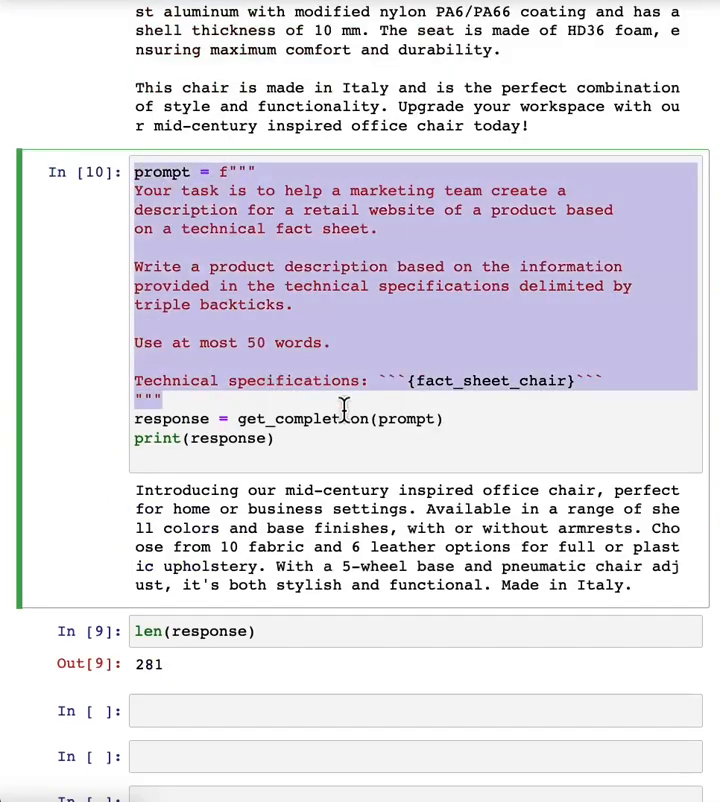
- Run the revised prompt aimed at furniture retailers focusing on materials and view its output
scroll(down, 3)
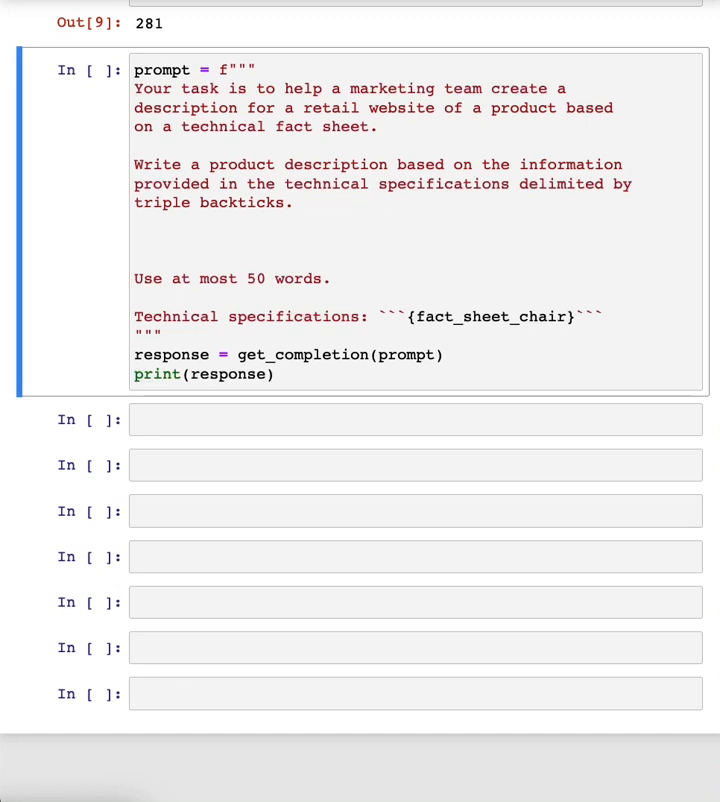
mouse_move(216, 148)
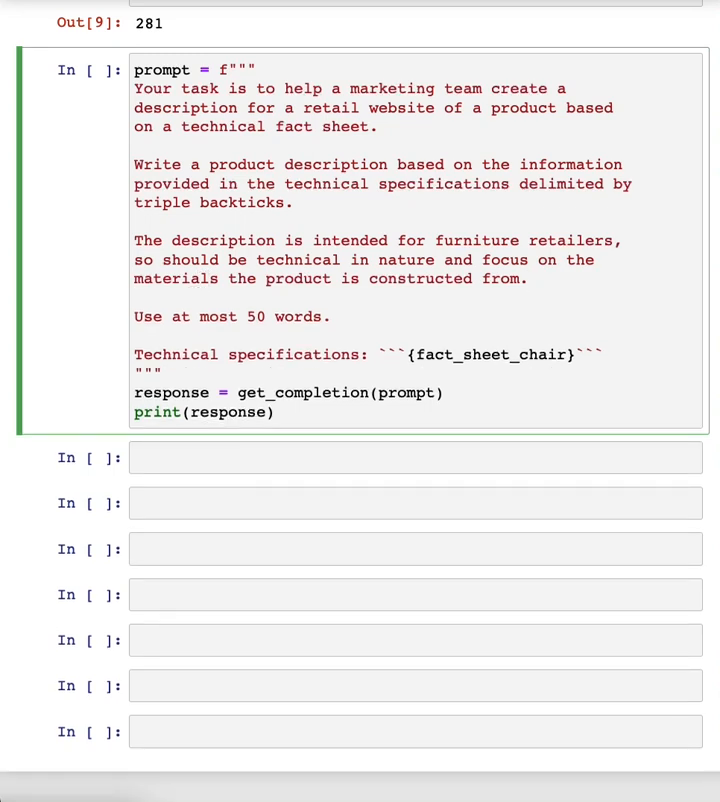
click(280, 12)
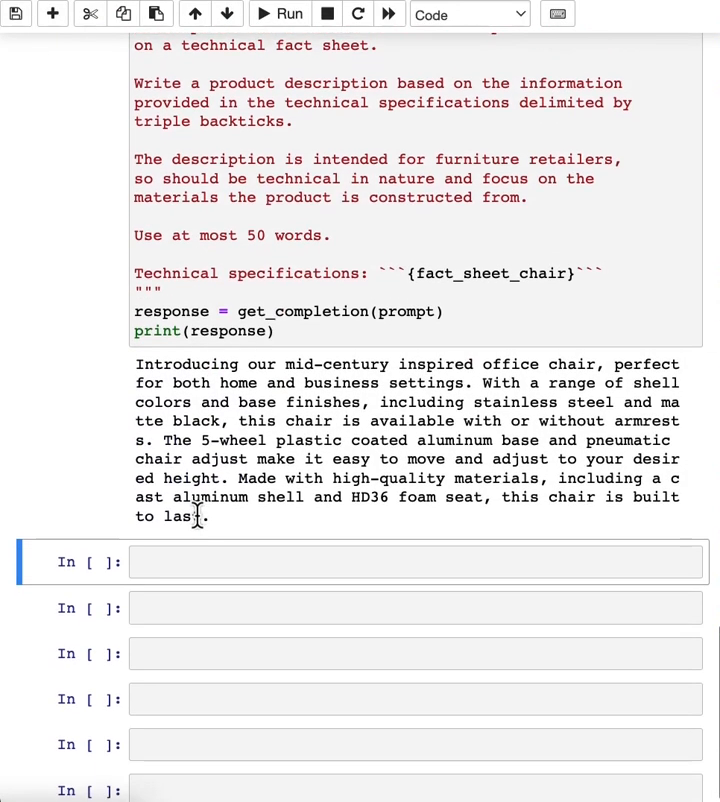
scroll(down, 3)
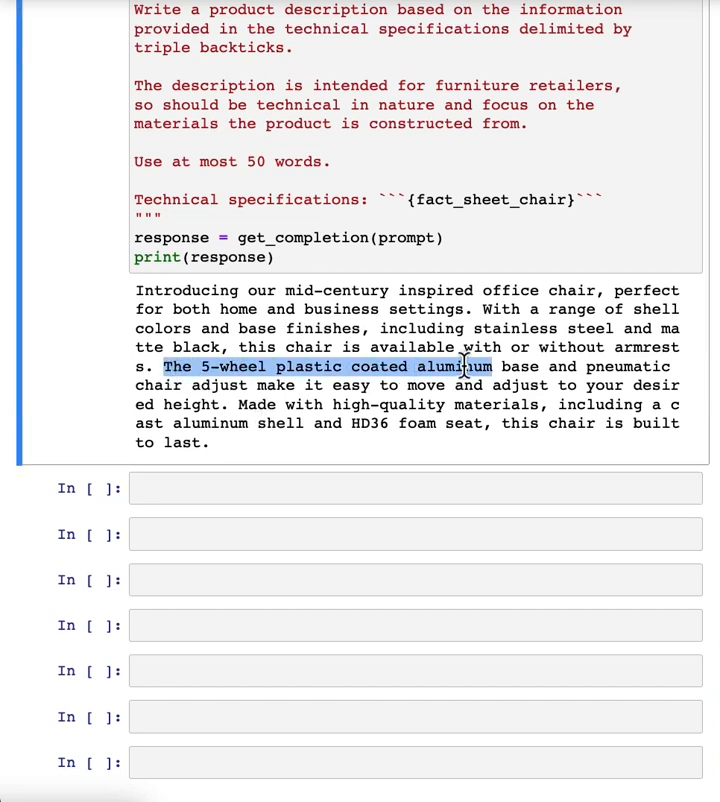
mouse_move(182, 404)
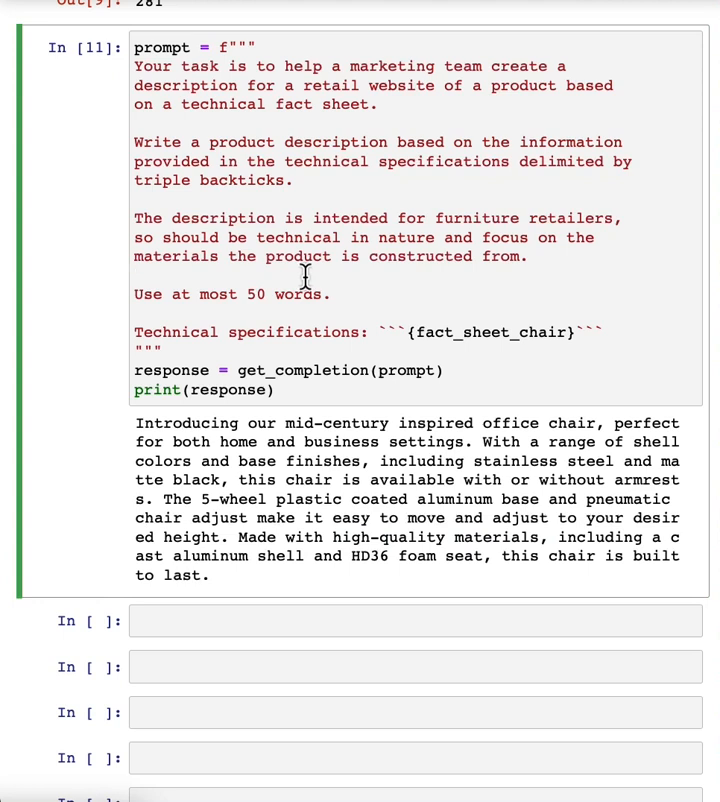
mouse_move(356, 476)
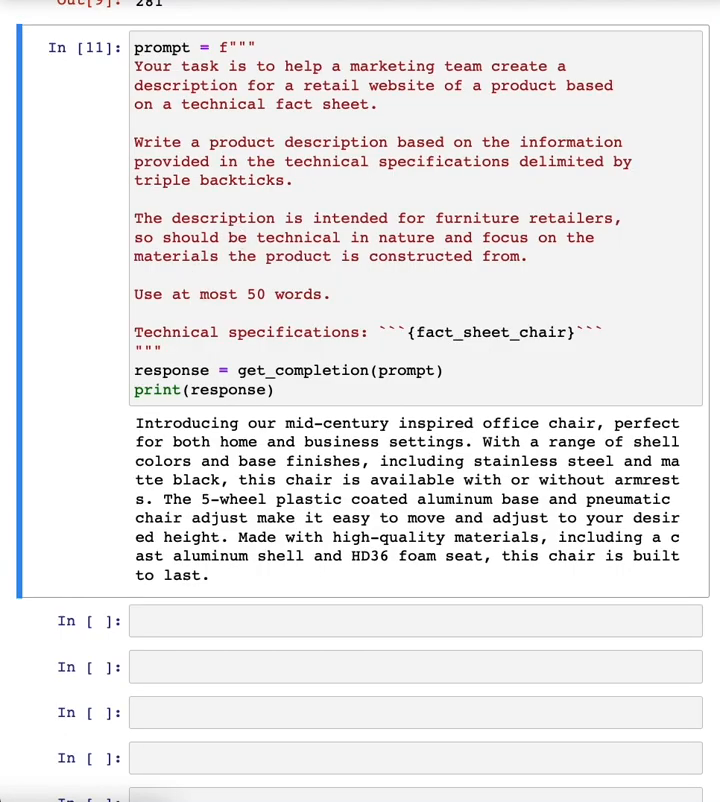
mouse_move(316, 260)
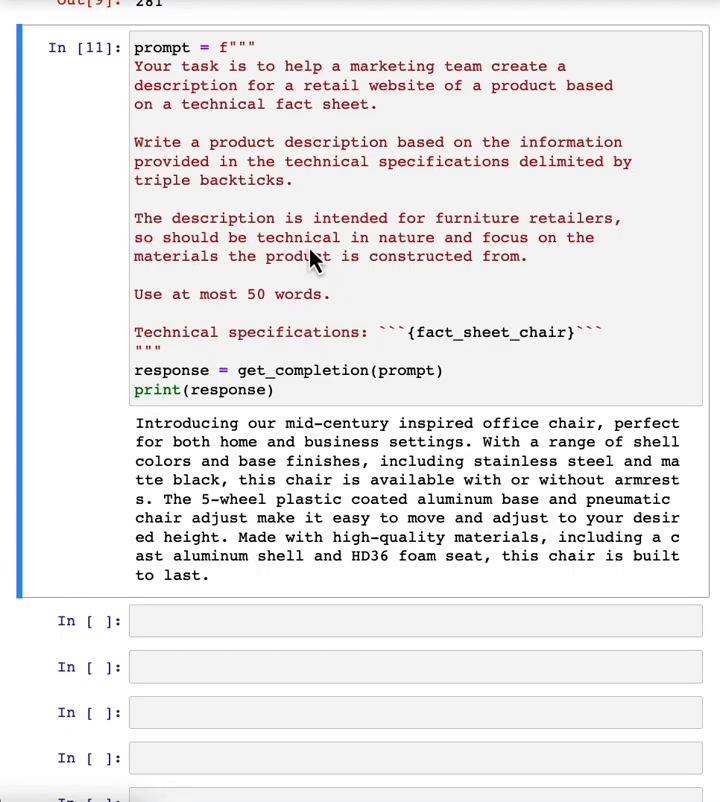
- Check the fact sheet's product IDs and return to the copied prompt to add the 7-character Product ID line
scroll(up, 3)
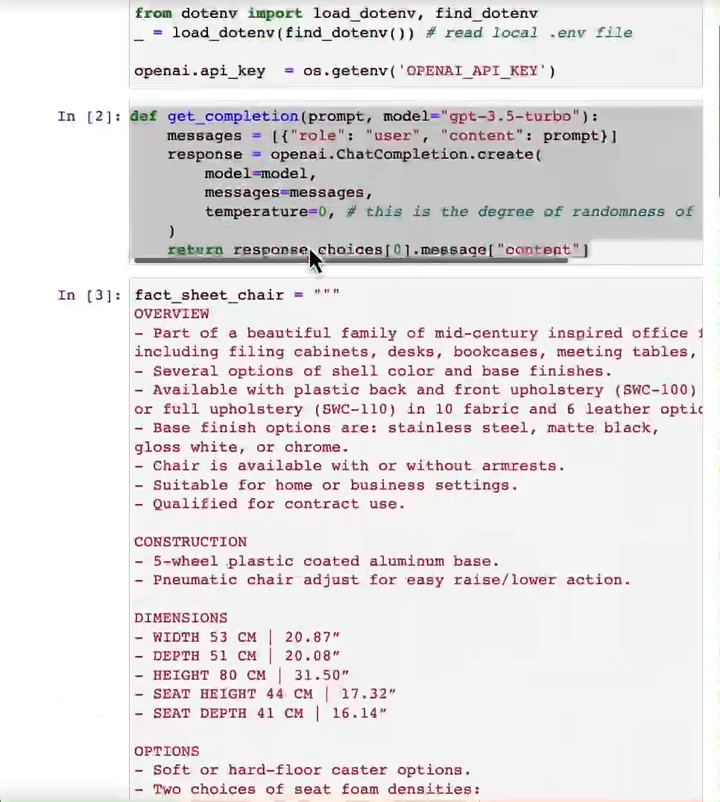
scroll(down, 3)
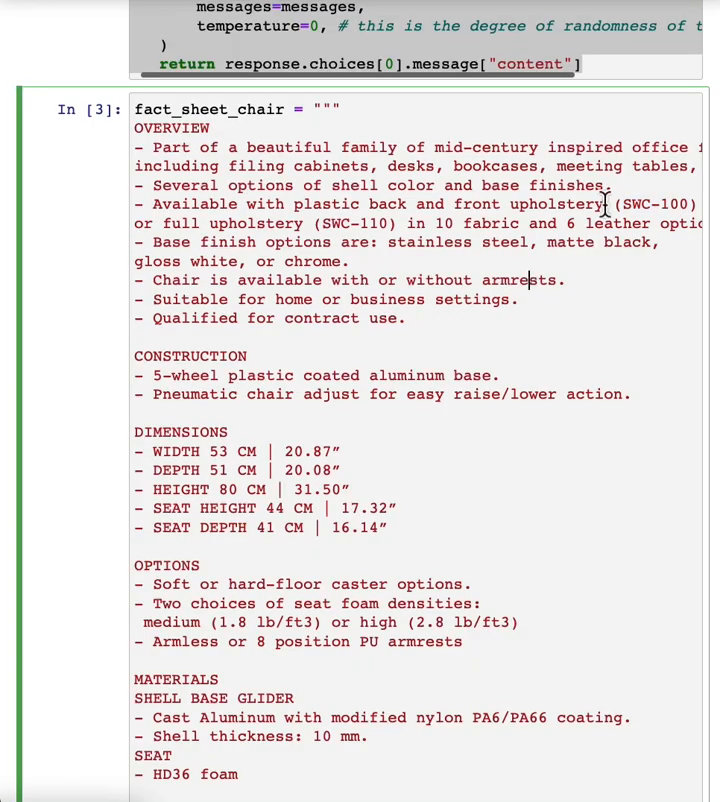
scroll(down, 3)
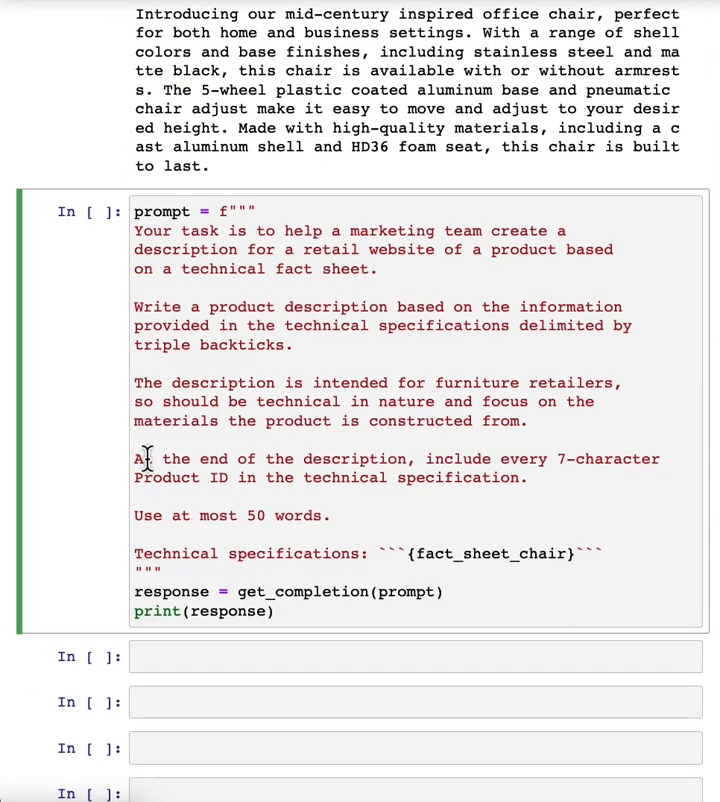
- Scroll through the regenerated chair description ending with Product IDs SWC-100 and SWC-110
scroll(down, 3)
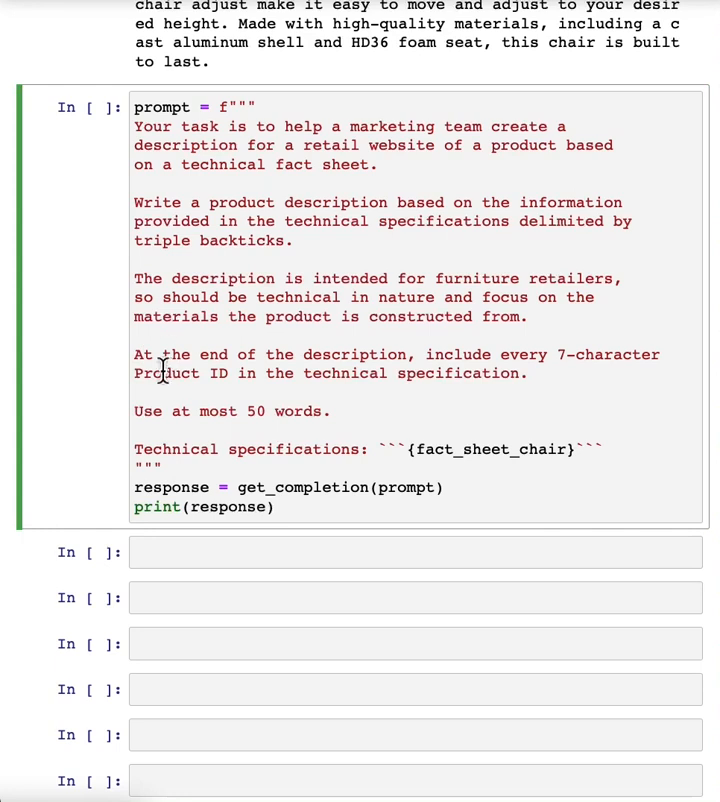
mouse_move(400, 372)
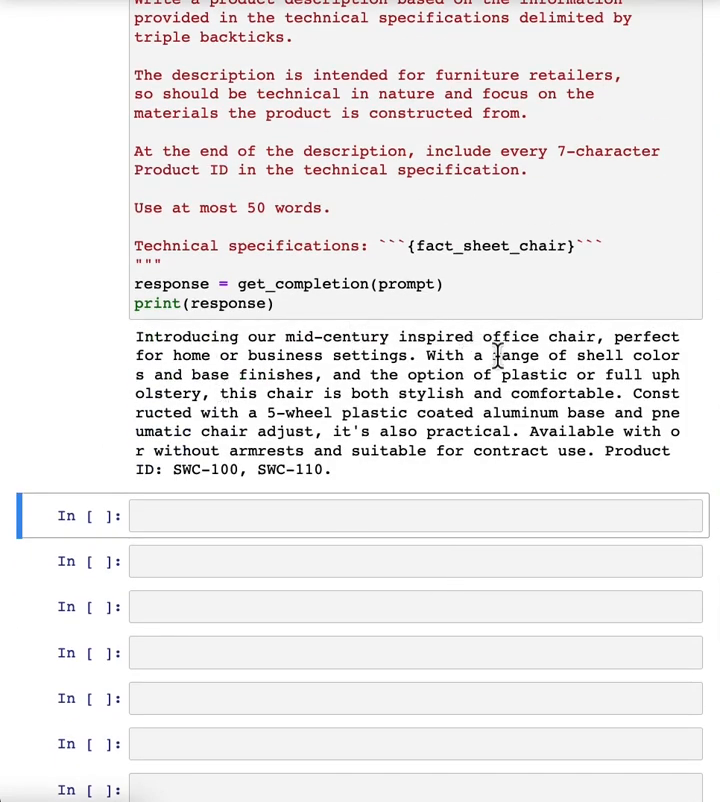
mouse_move(400, 420)
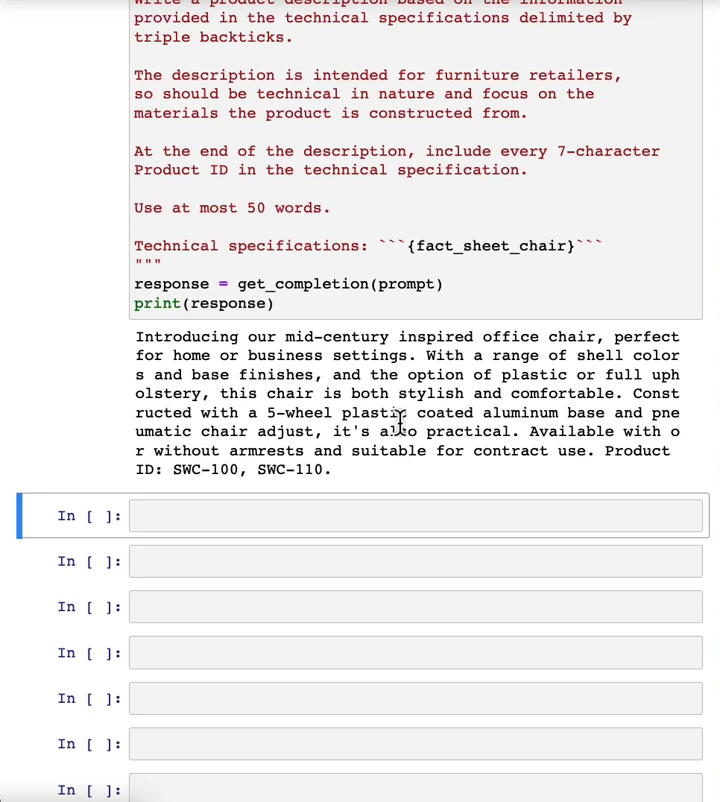
mouse_move(564, 420)
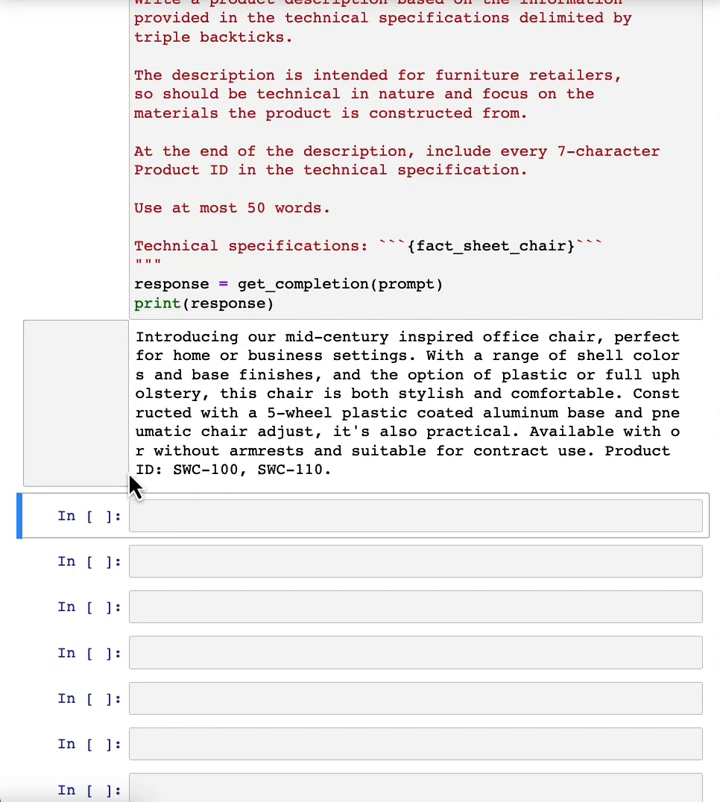
mouse_move(268, 470)
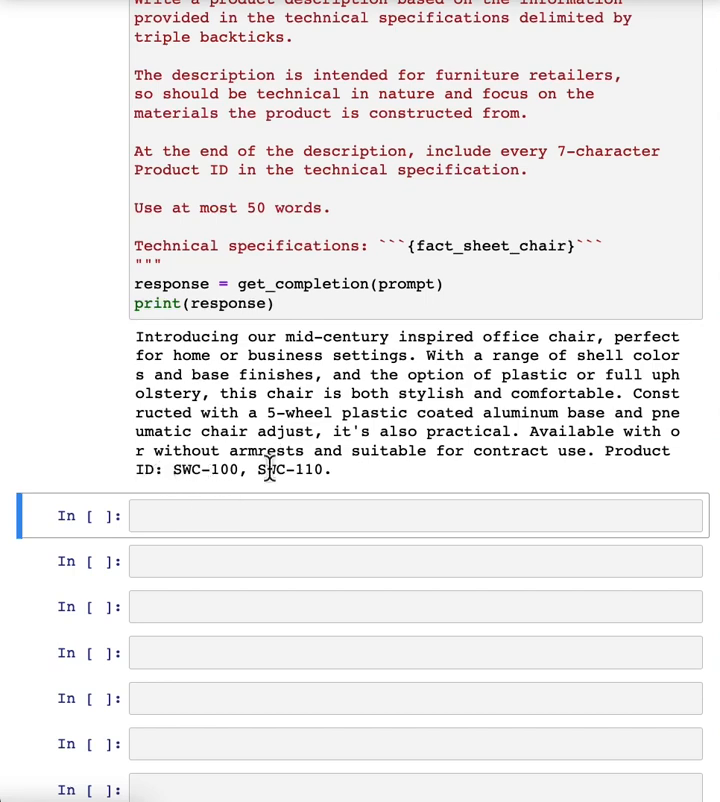
scroll(down, 3)
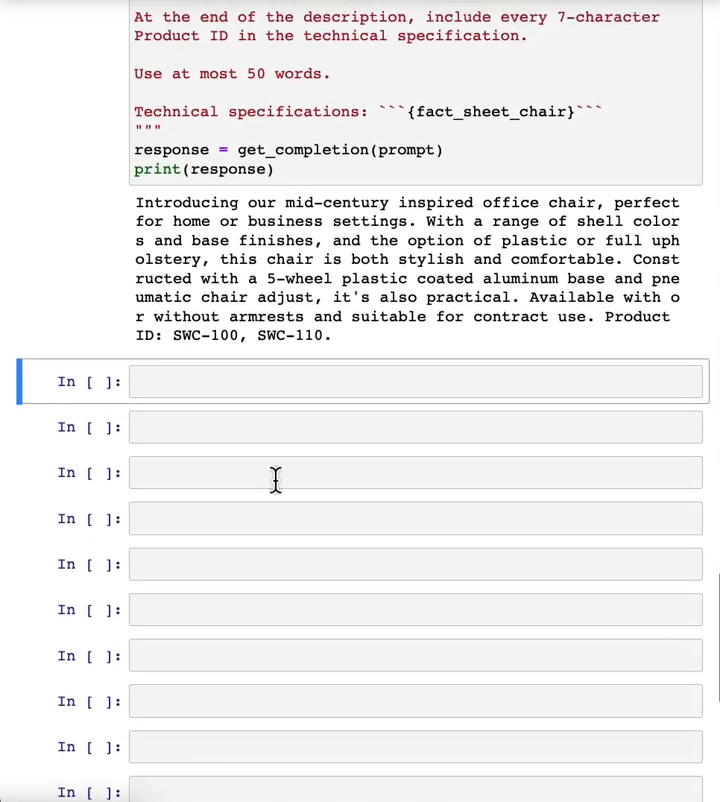
scroll(up, 3)
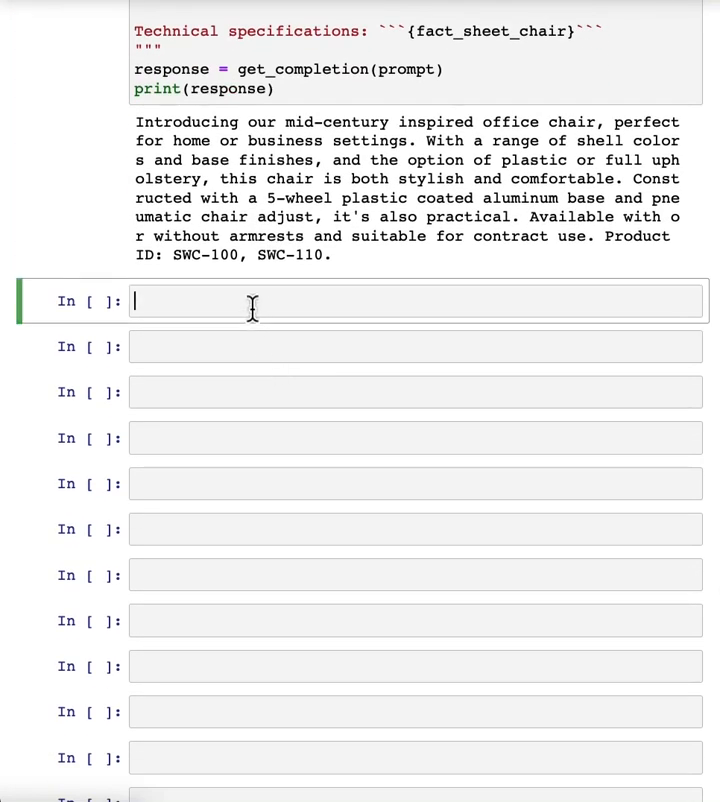
mouse_move(240, 216)
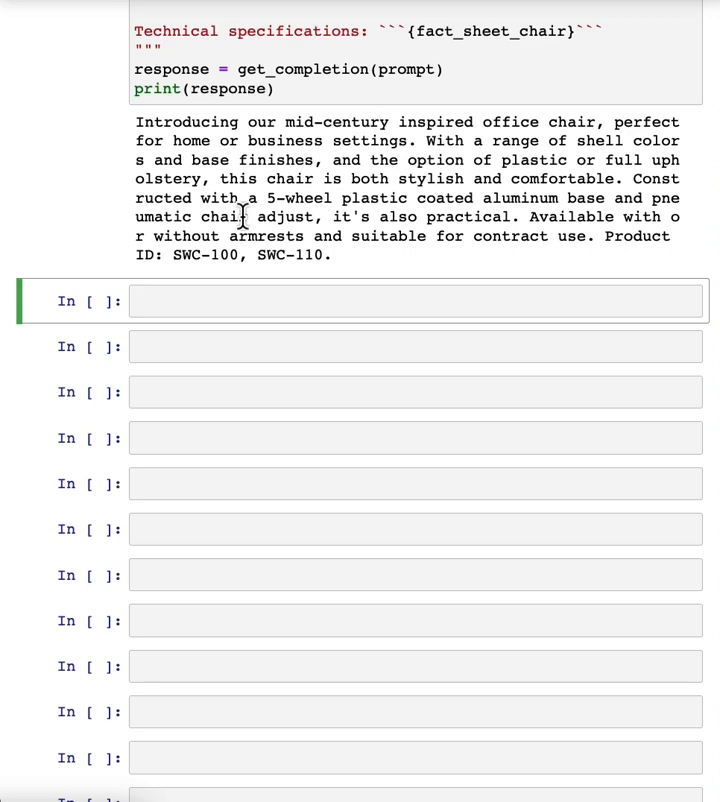
click(400, 300)
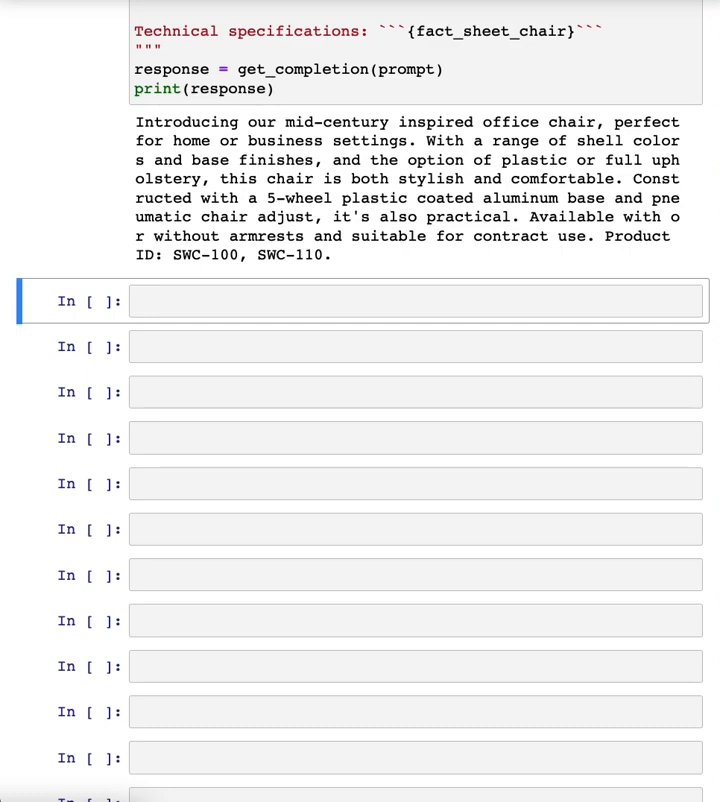
scroll(up, 3)
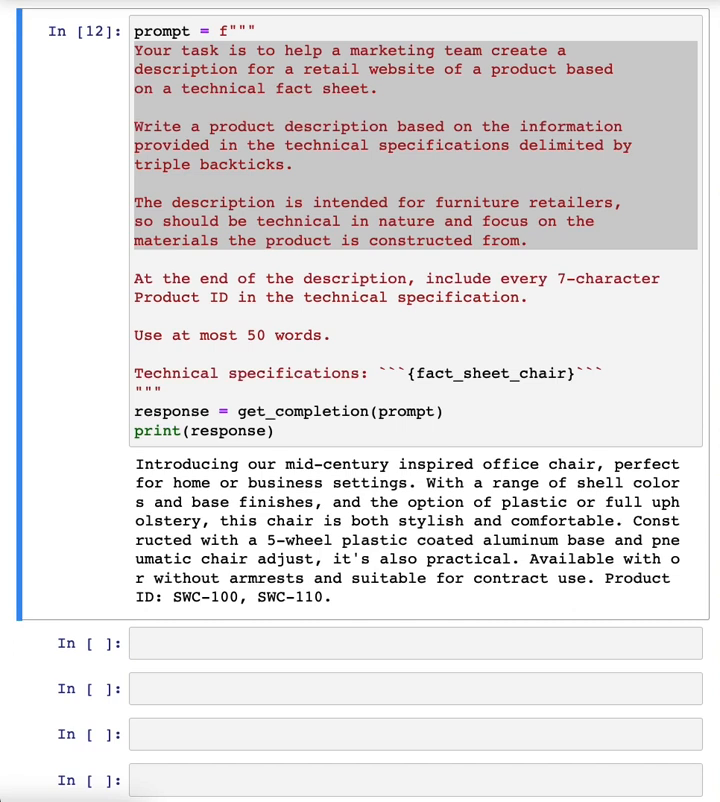
- Select the prompt text to extend it with Product Dimensions table and HTML div instructions, then review the HTML output
click(400, 644)
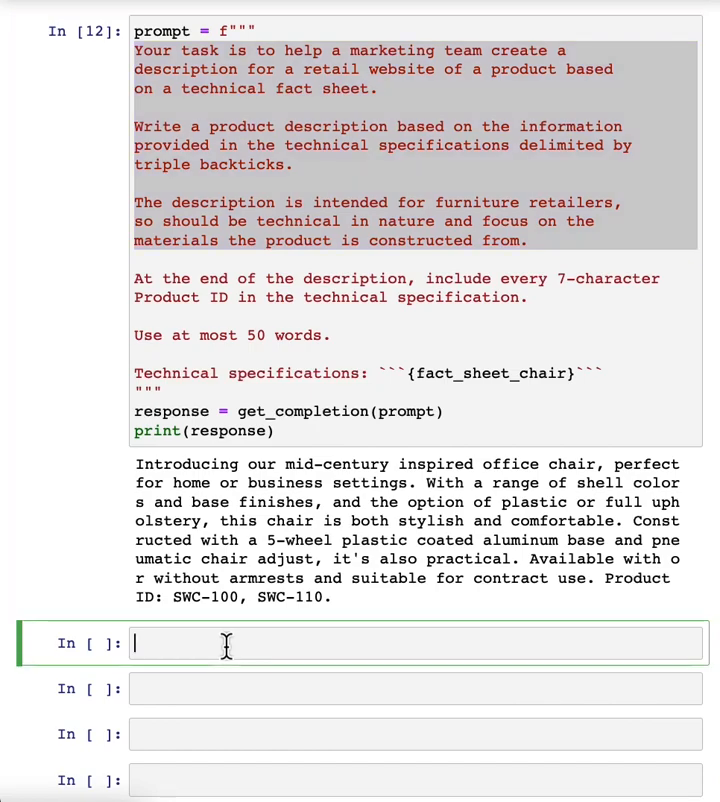
scroll(down, 3)
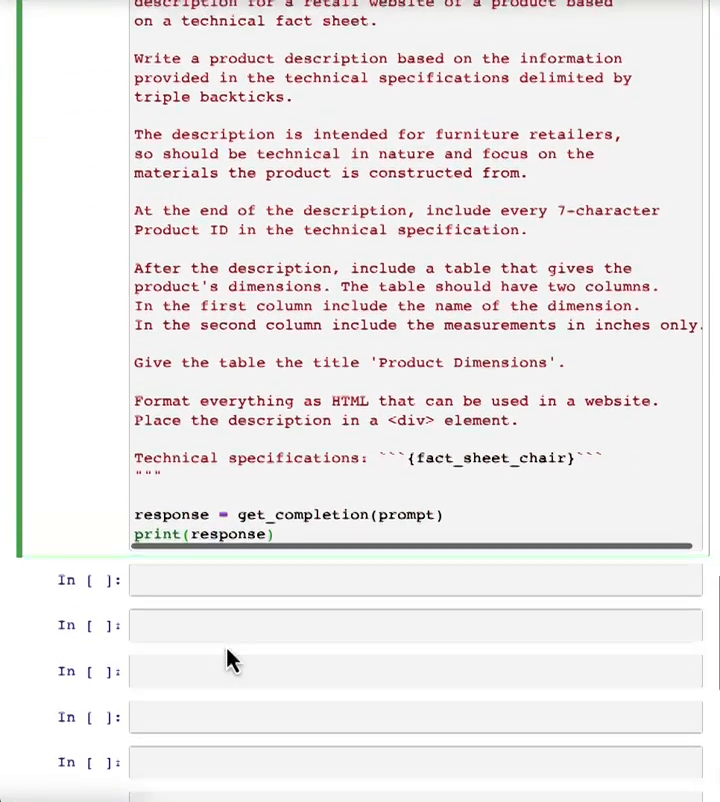
scroll(up, 3)
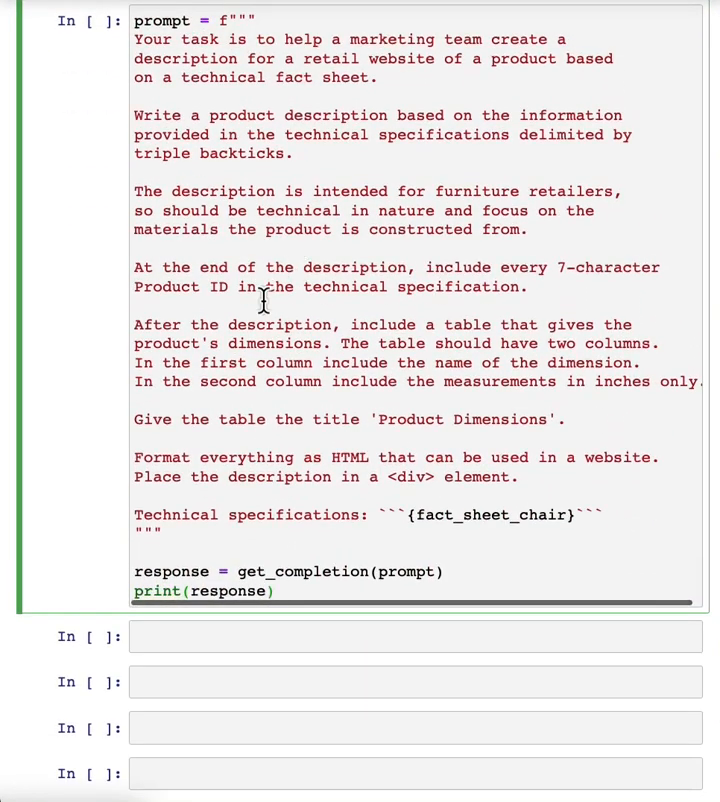
drag(132, 324, 564, 420)
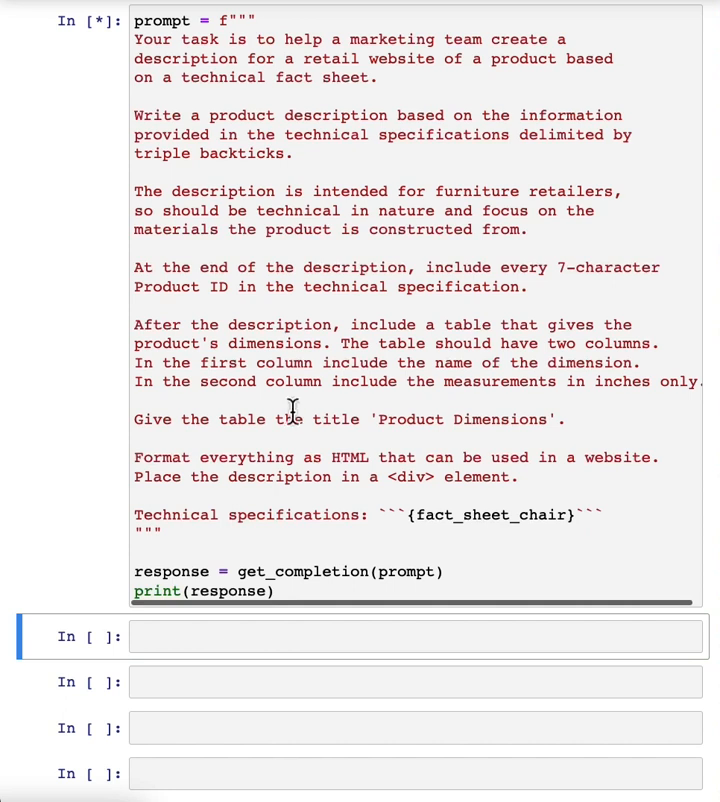
mouse_move(384, 400)
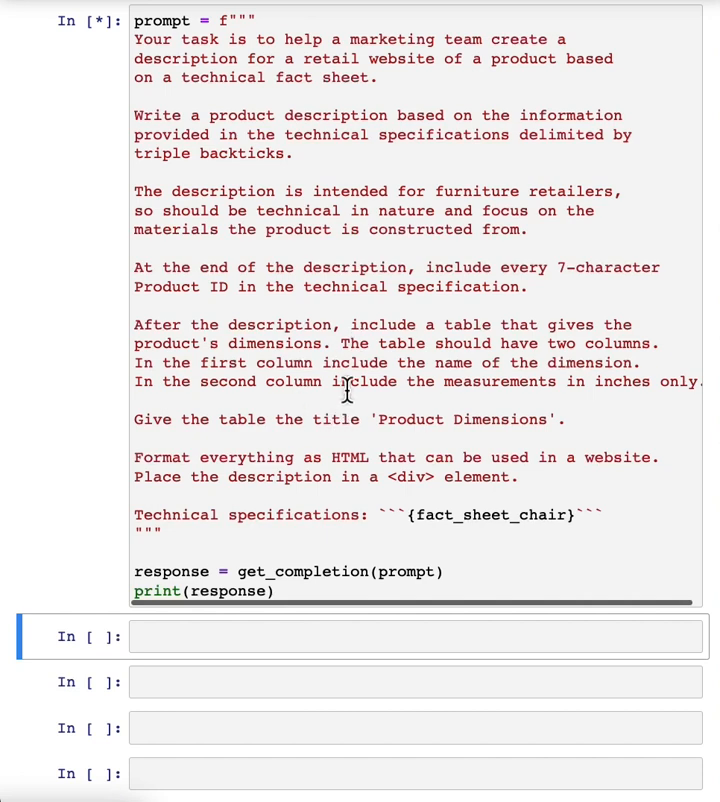
scroll(up, 3)
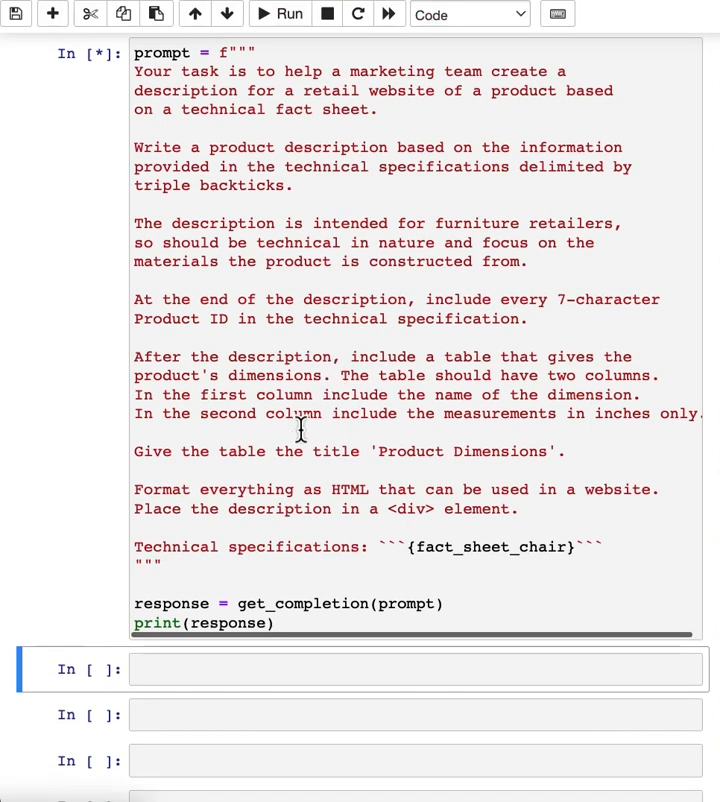
scroll(up, 3)
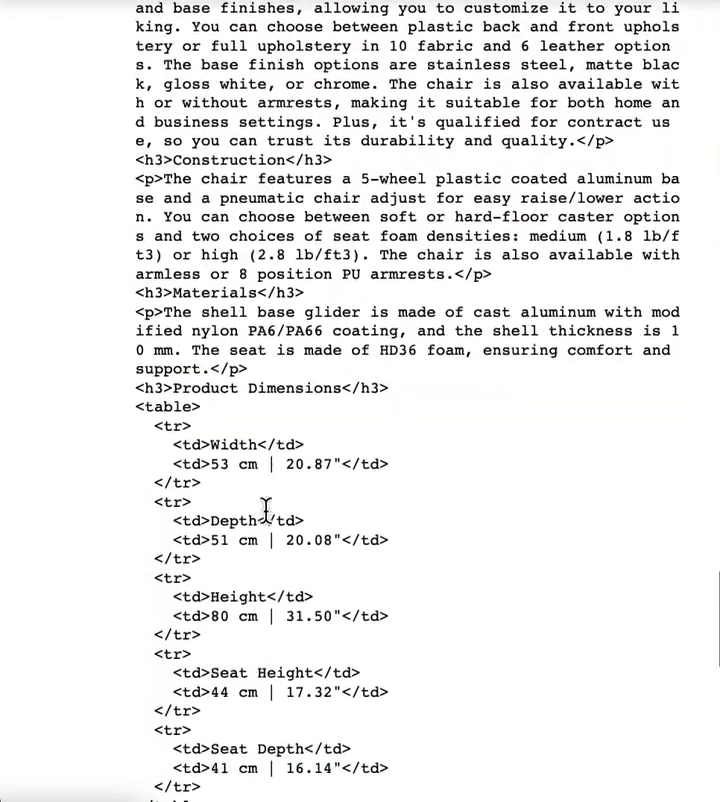
- Enter display(HTML(response)) in a new cell to render the chair description as a formatted page
scroll(down, 3)
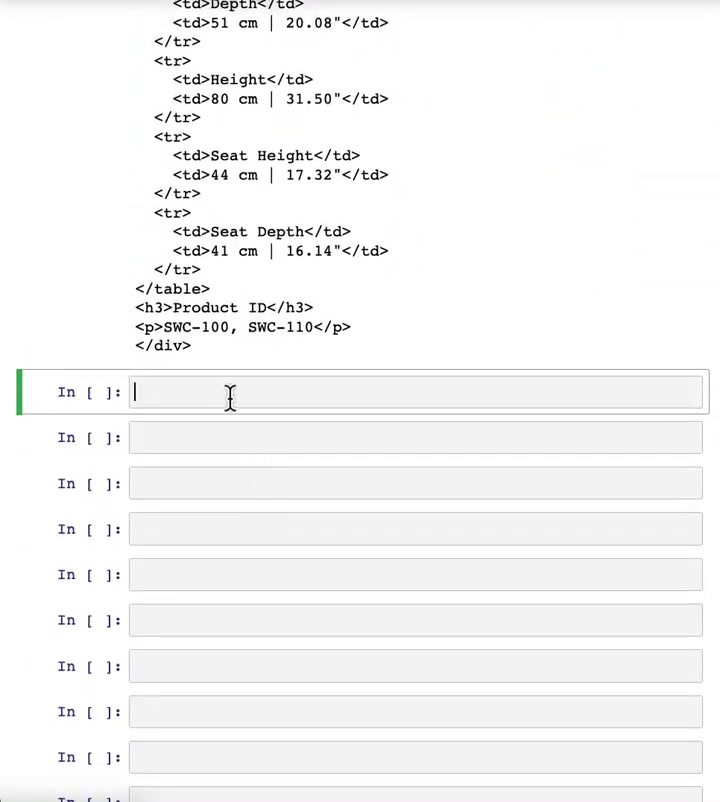
text(di)
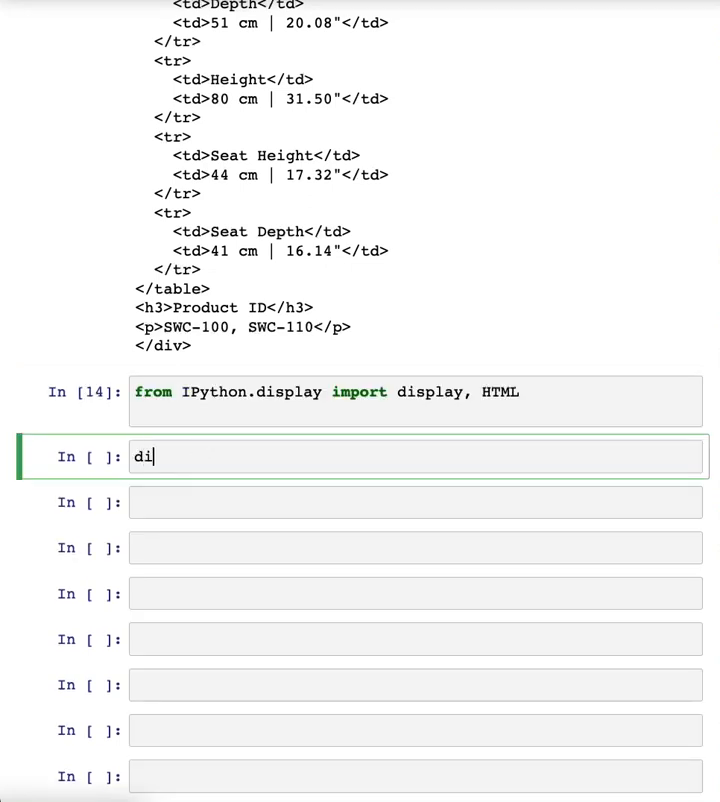
text(splay(HT)
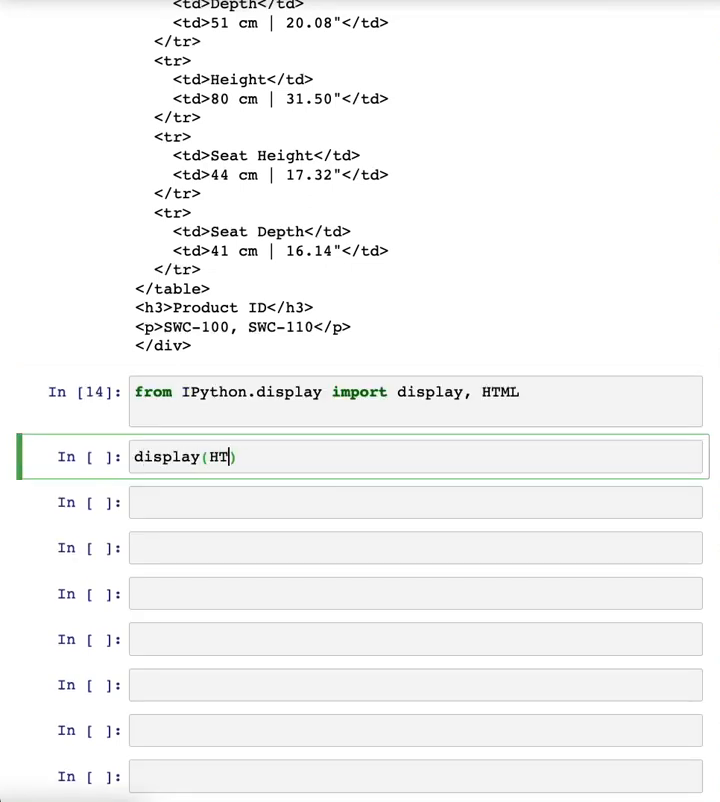
text(ML(respo)
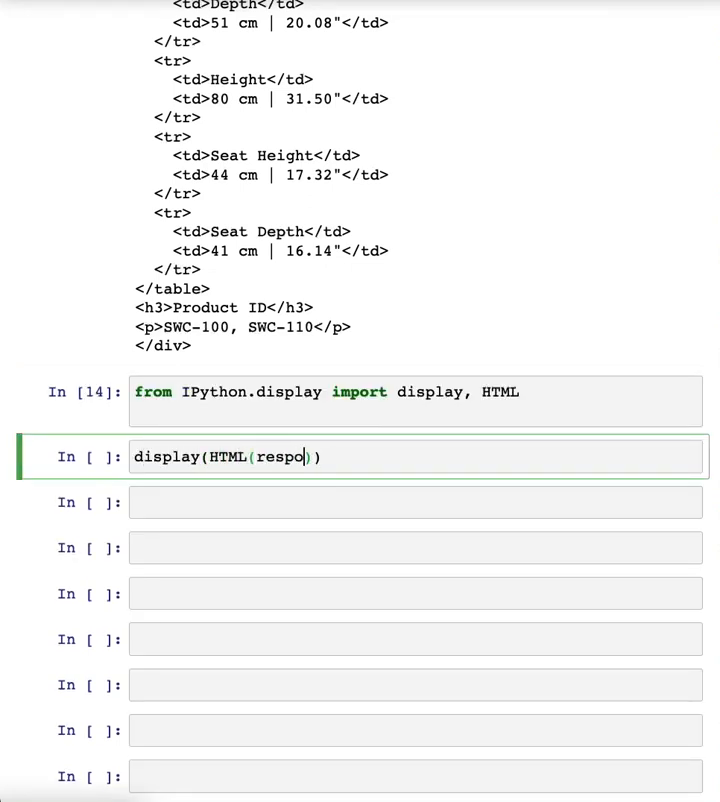
text(nse))
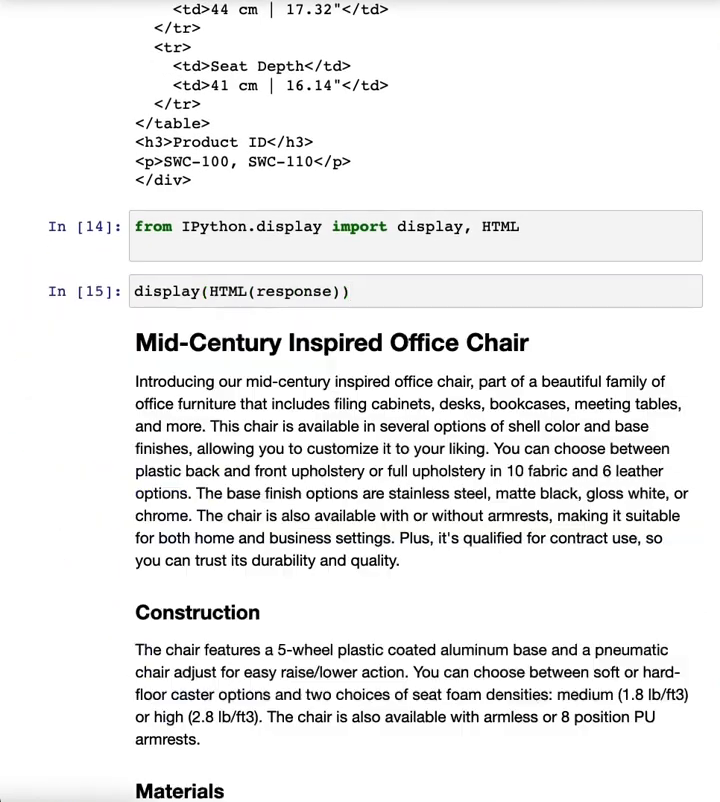
scroll(down, 3)
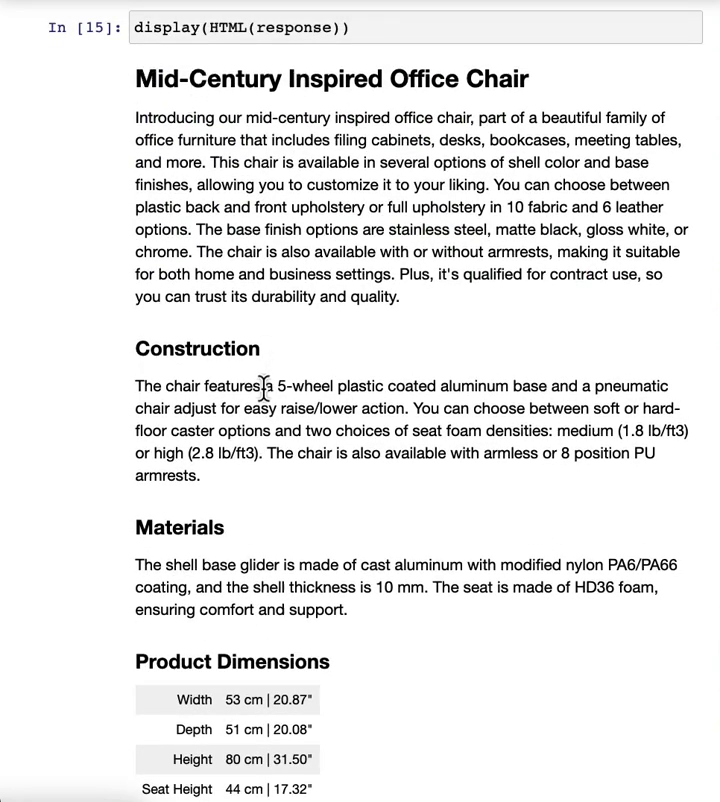
scroll(down, 3)
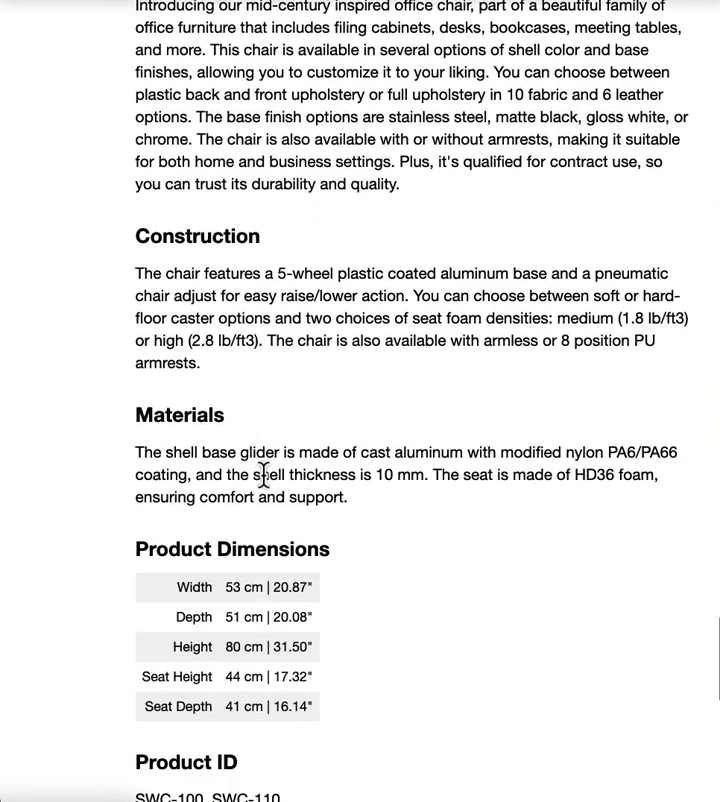
scroll(down, 3)
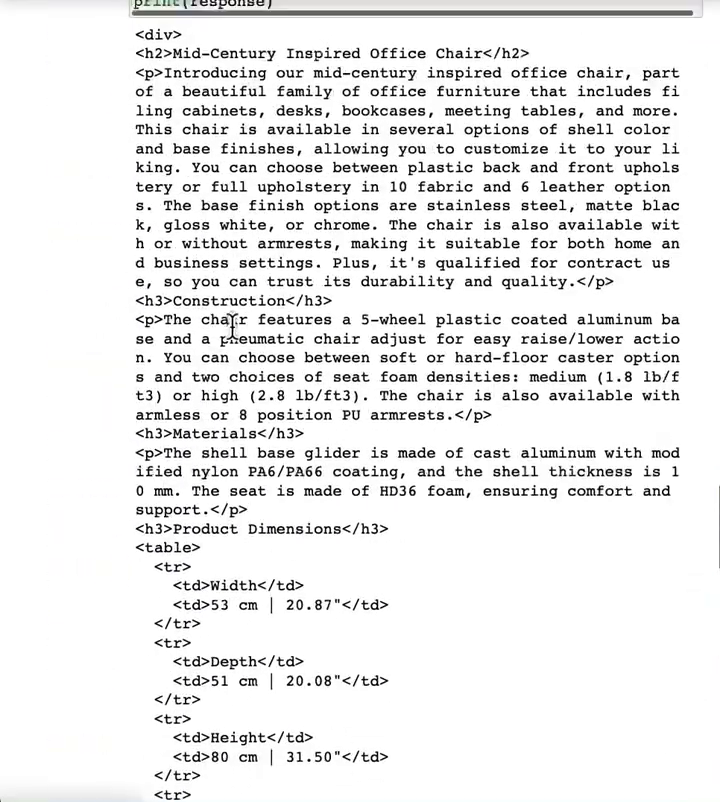
scroll(up, 3)
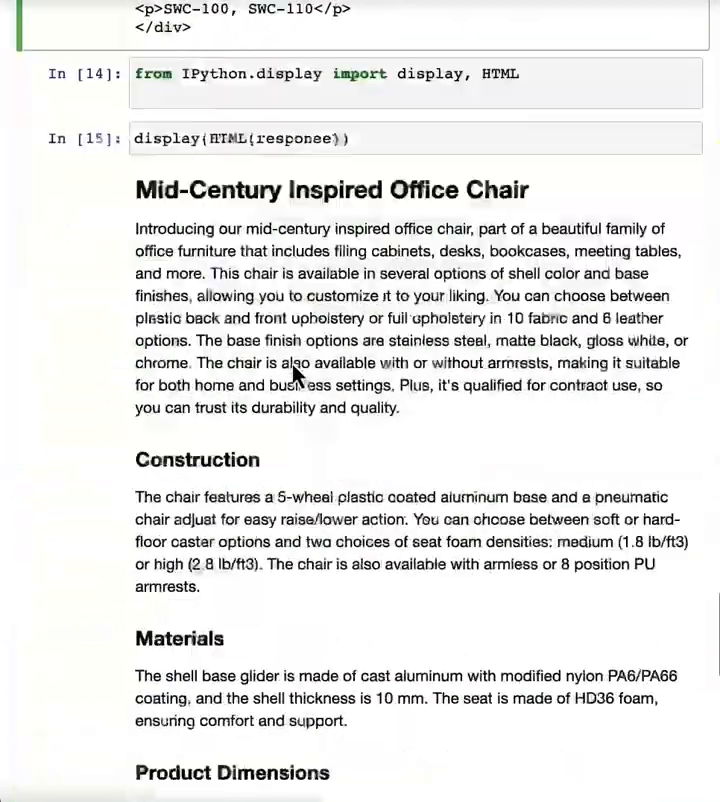
scroll(down, 3)
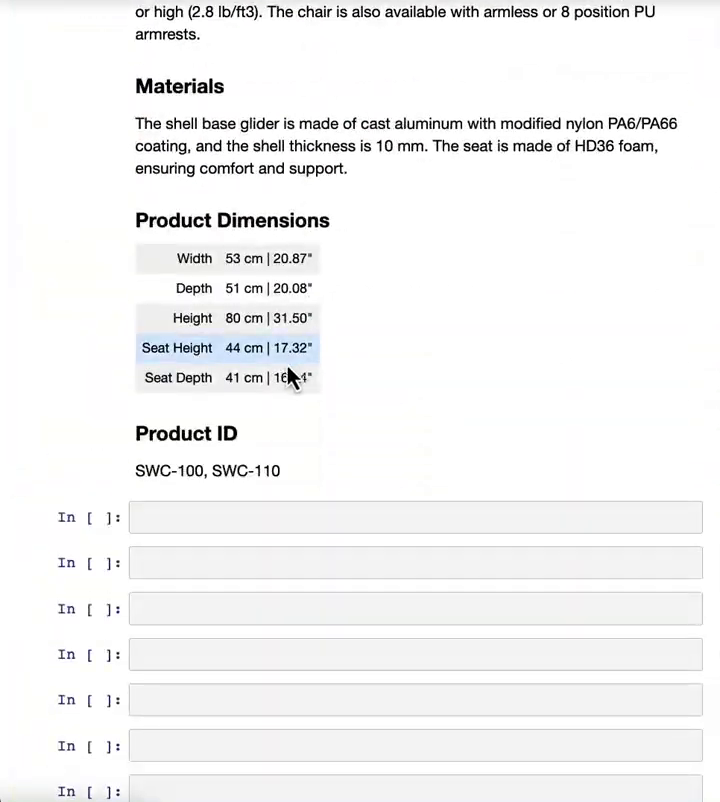